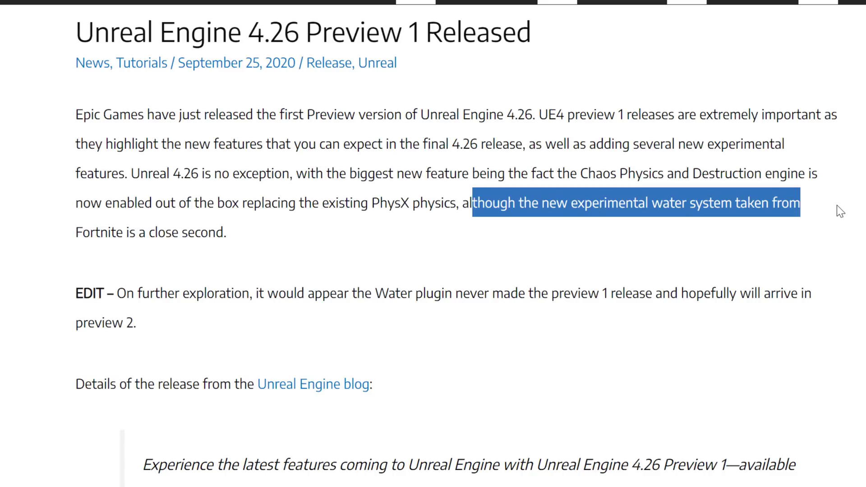
# - Scroll through the GameFromScratch Unreal Engine 4.26 article
pyautogui.scroll(-3)
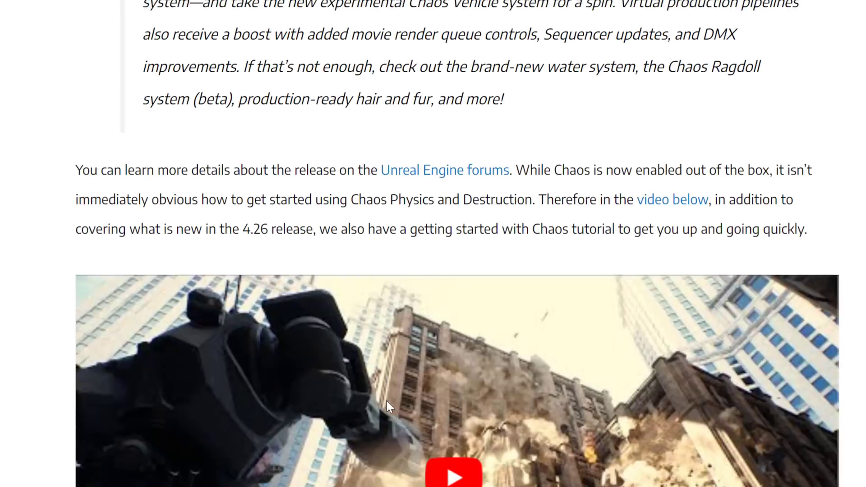
pyautogui.scroll(-3)
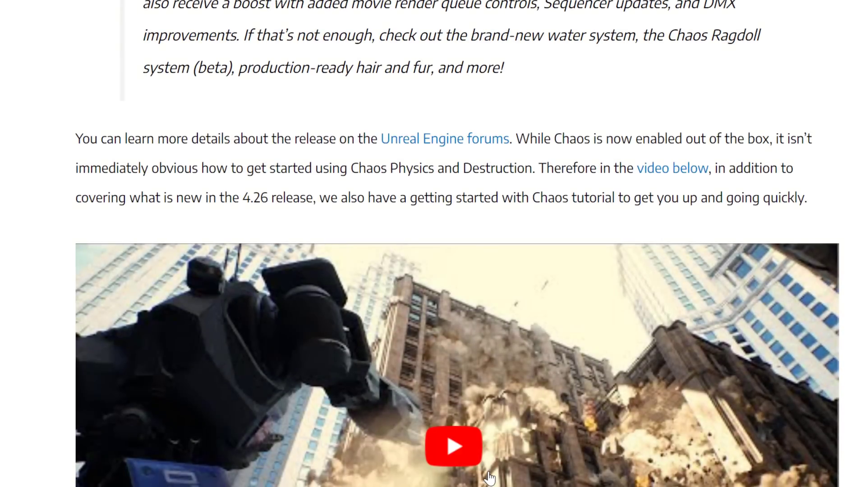
pyautogui.scroll(3)
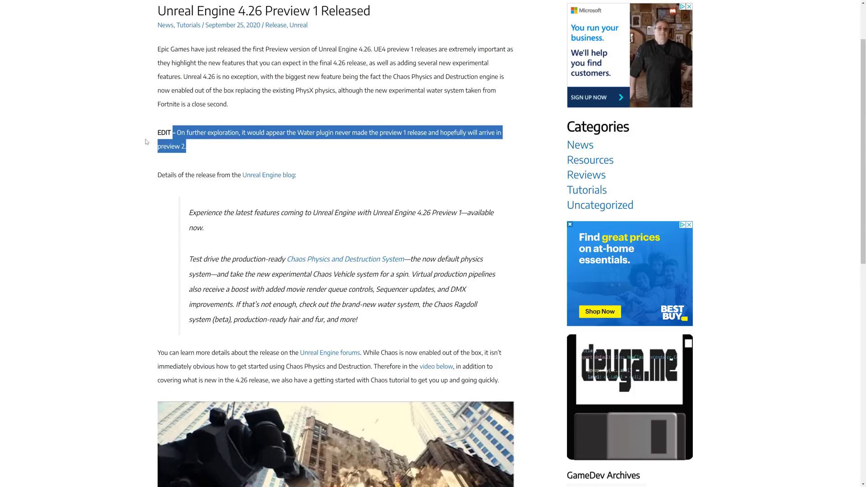
# - Follow the Unreal Engine forums link and scroll the Preview 3 fixed-issues list
pyautogui.click(261, 148)
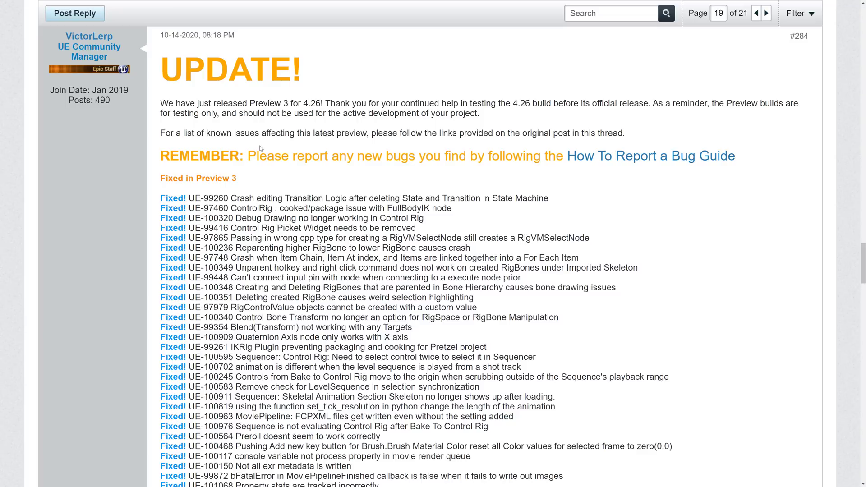
pyautogui.scroll(-3)
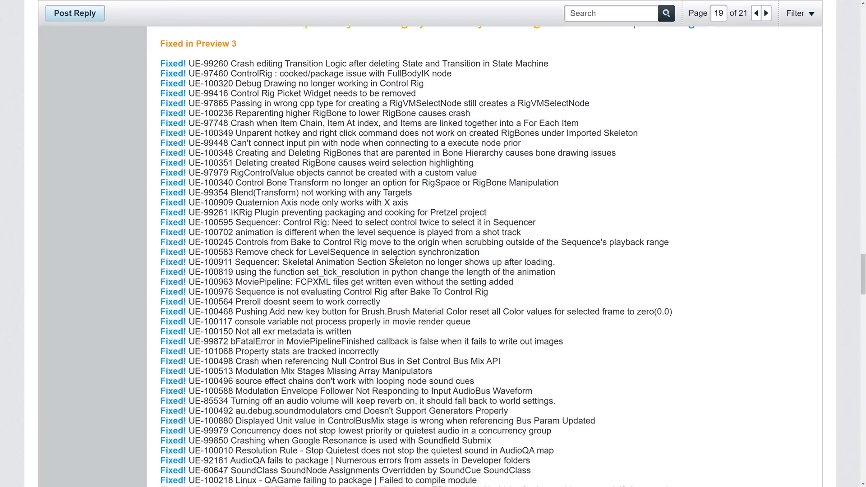
pyautogui.scroll(-3)
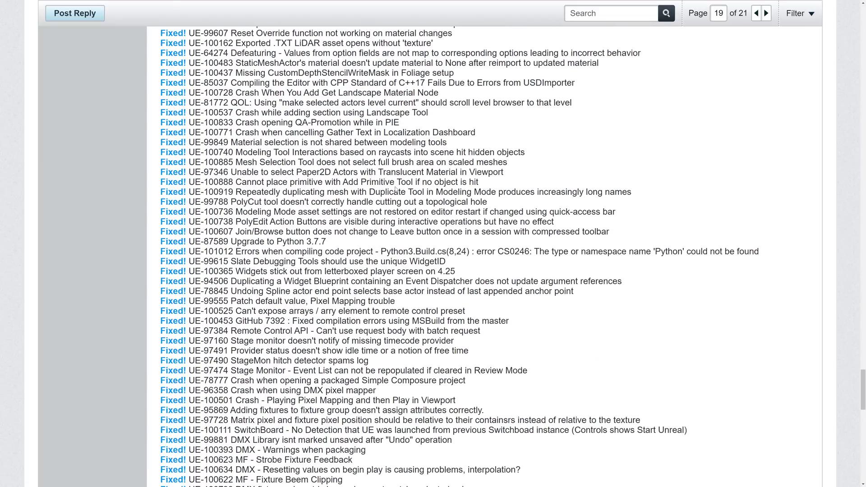
pyautogui.scroll(-3)
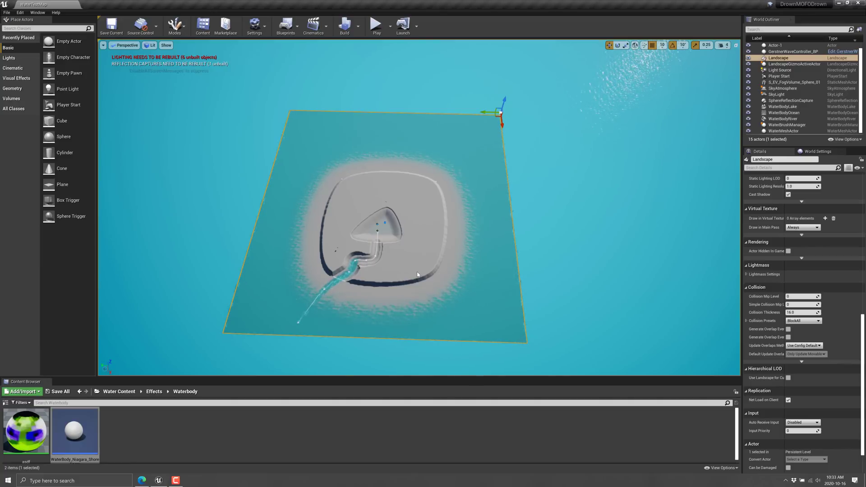
pyautogui.moveTo(582, 336)
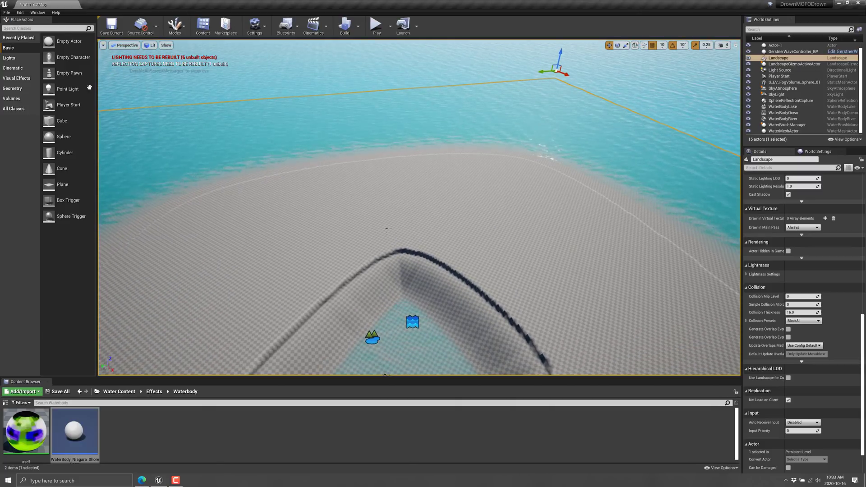
pyautogui.click(20, 12)
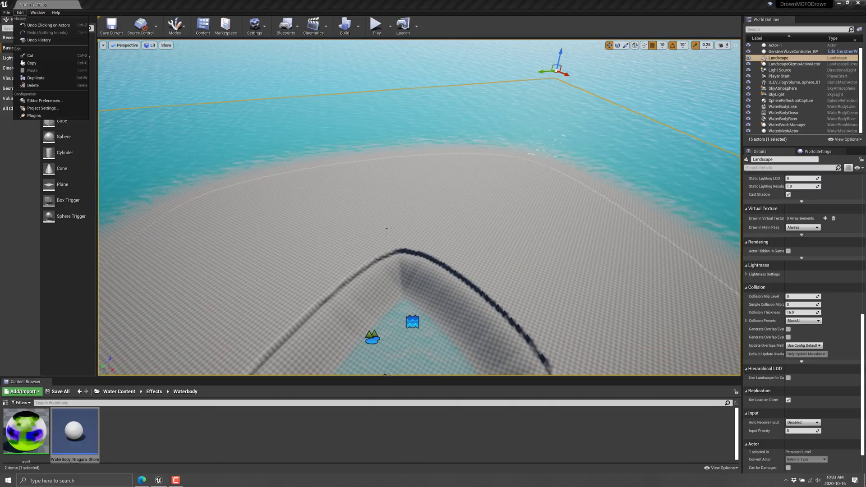
pyautogui.click(34, 116)
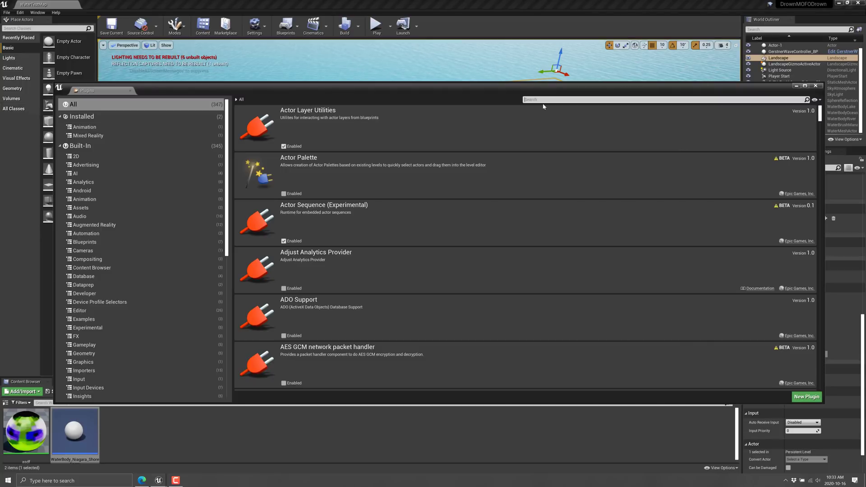
pyautogui.write('water')
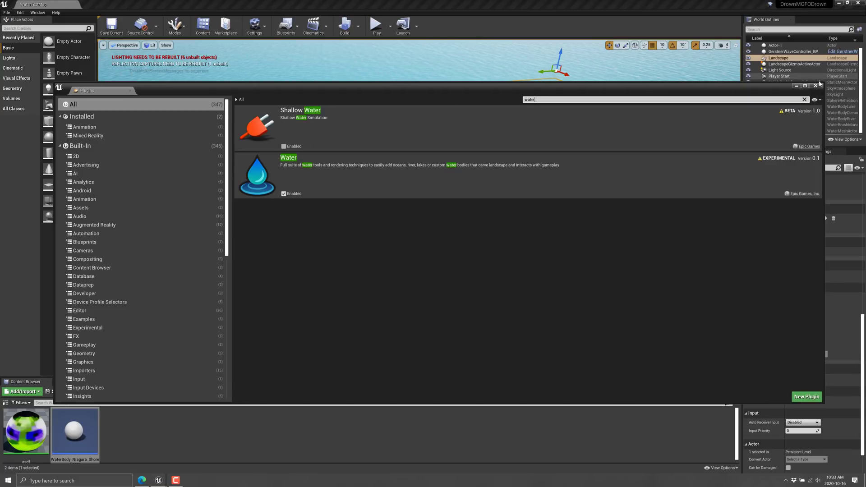
pyautogui.click(815, 86)
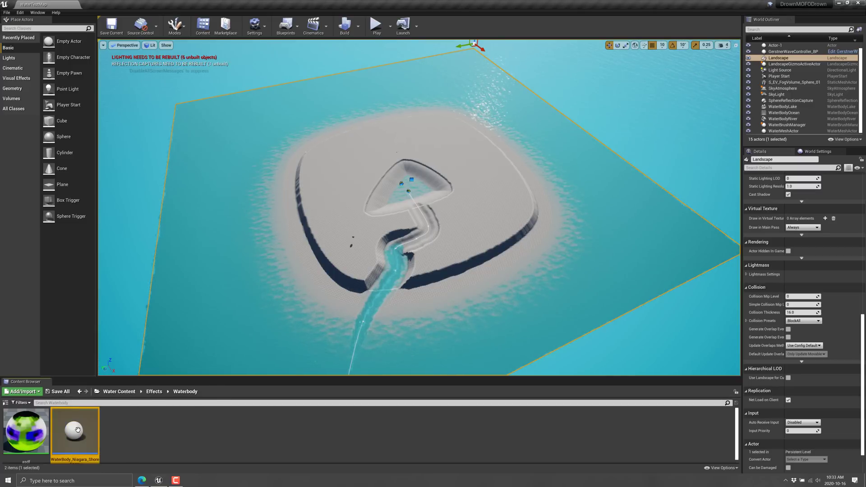
# - Open the WaterBody_Niagara_ShoreFoam blueprint from the Content Browser into the Blueprint Editor
pyautogui.doubleClick(75, 431)
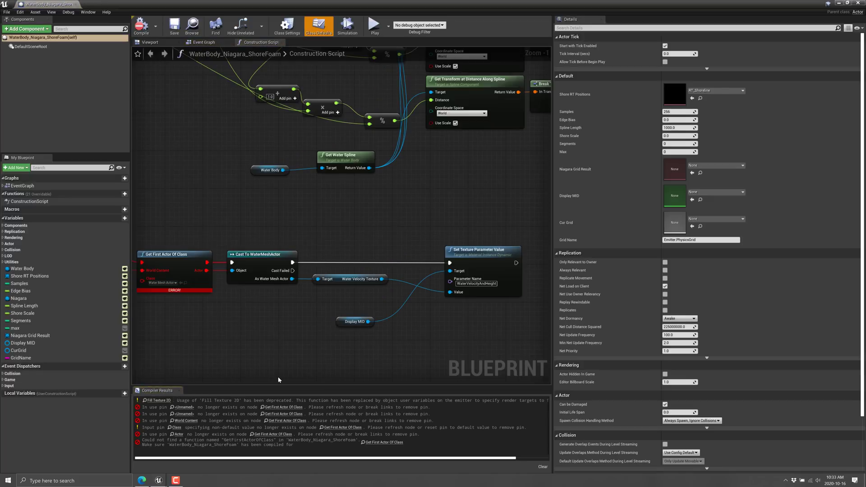
pyautogui.moveTo(269, 308)
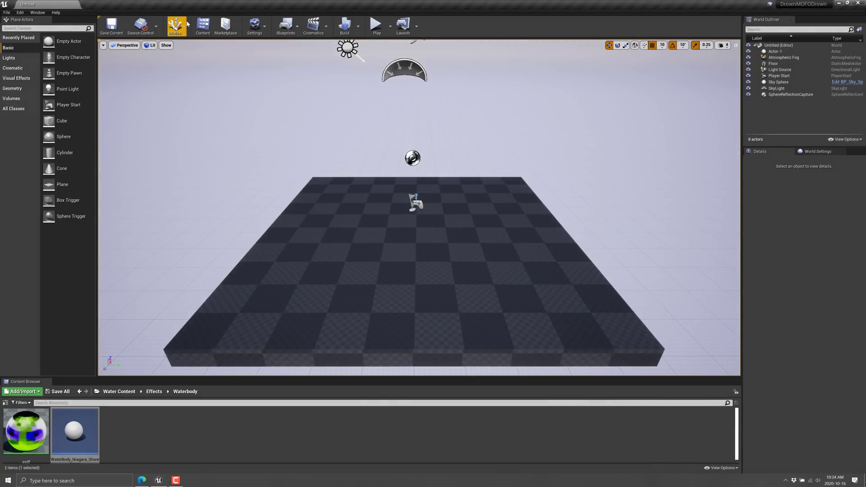
pyautogui.moveTo(181, 55)
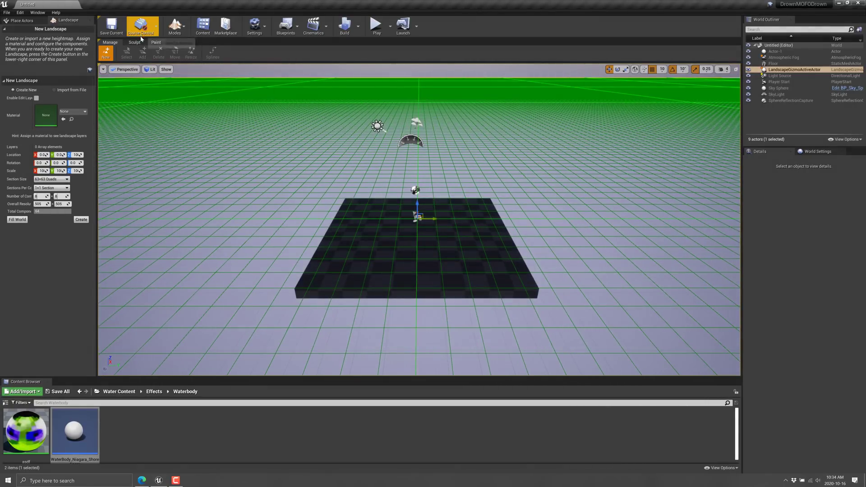
# - Create the landscape, sculpt raised terrain around the floor, and return to Place mode
pyautogui.click(134, 42)
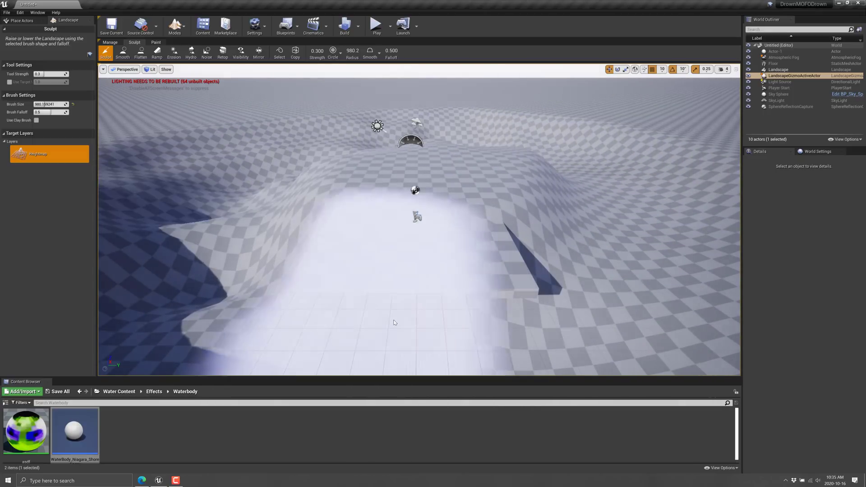
pyautogui.click(310, 135)
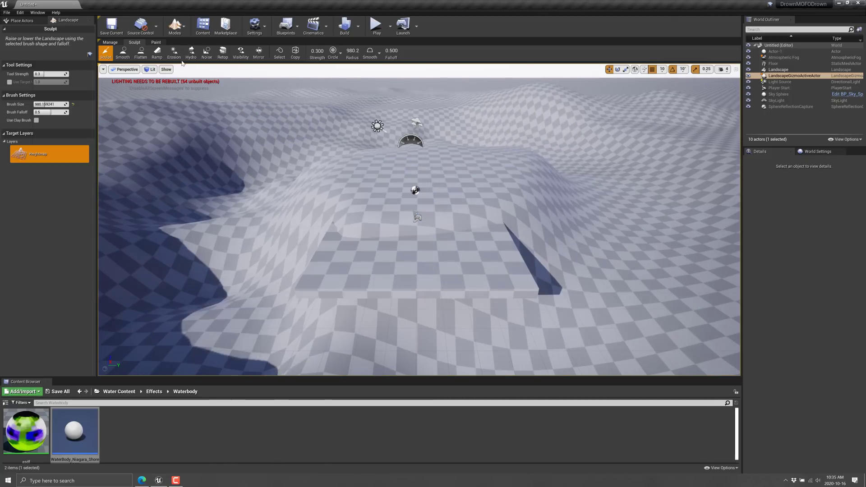
pyautogui.click(175, 26)
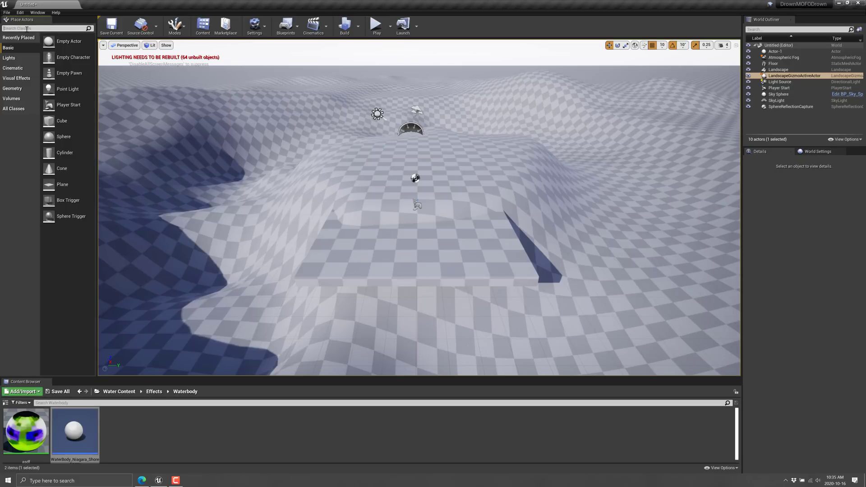
# - Search Place Actors for 'water', reshape the WaterBodyLake spline and select one of its points
pyautogui.write('water')
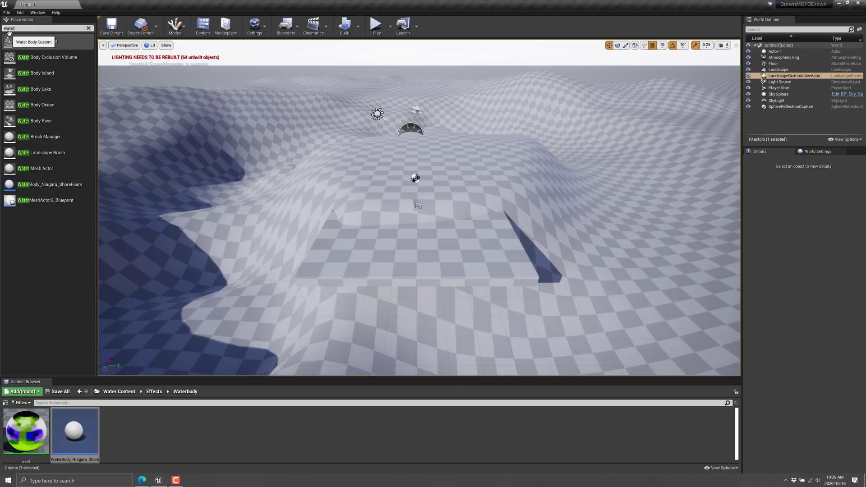
pyautogui.moveTo(36, 72)
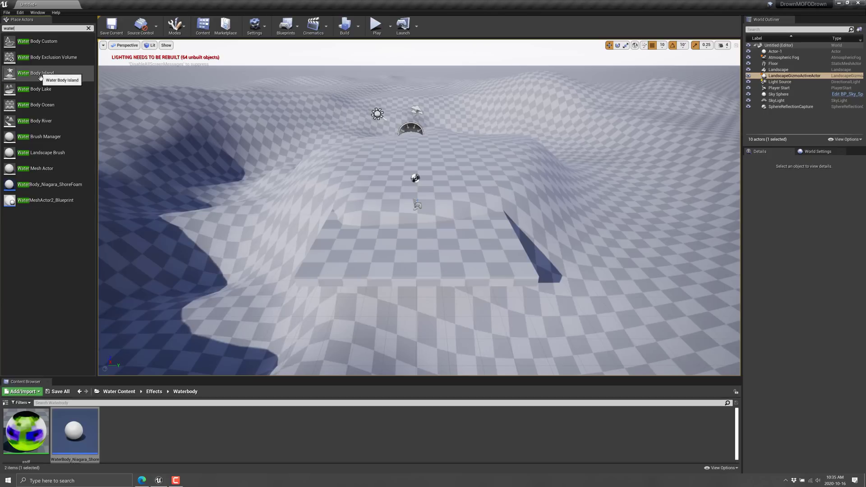
pyautogui.moveTo(36, 168)
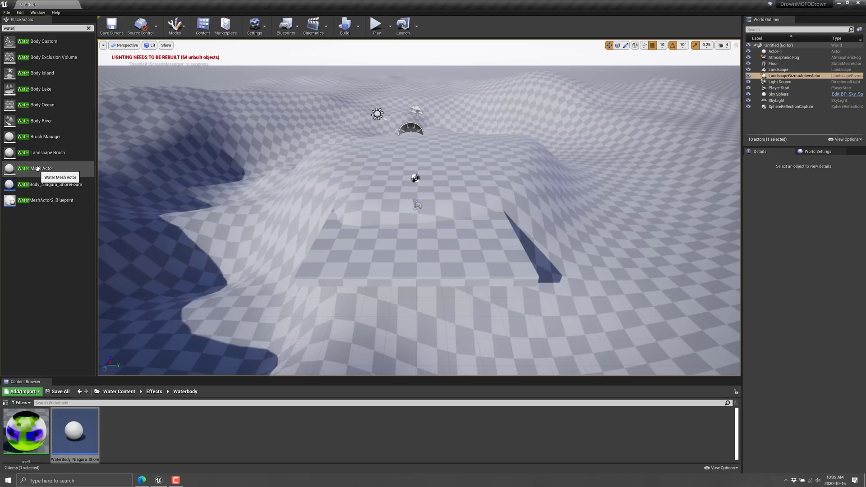
pyautogui.moveTo(54, 170)
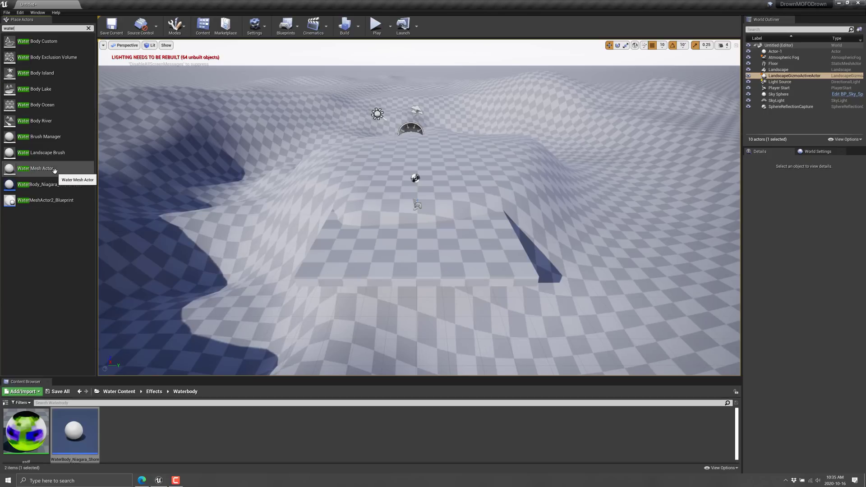
pyautogui.moveTo(36, 89)
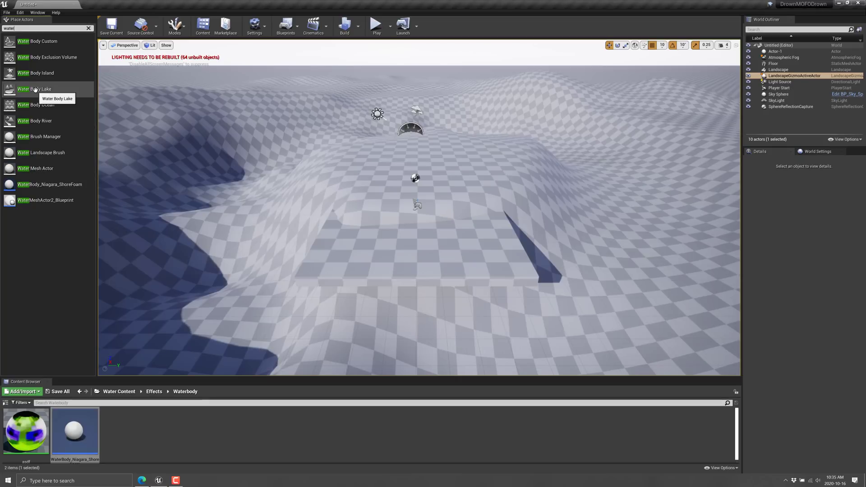
pyautogui.moveTo(39, 136)
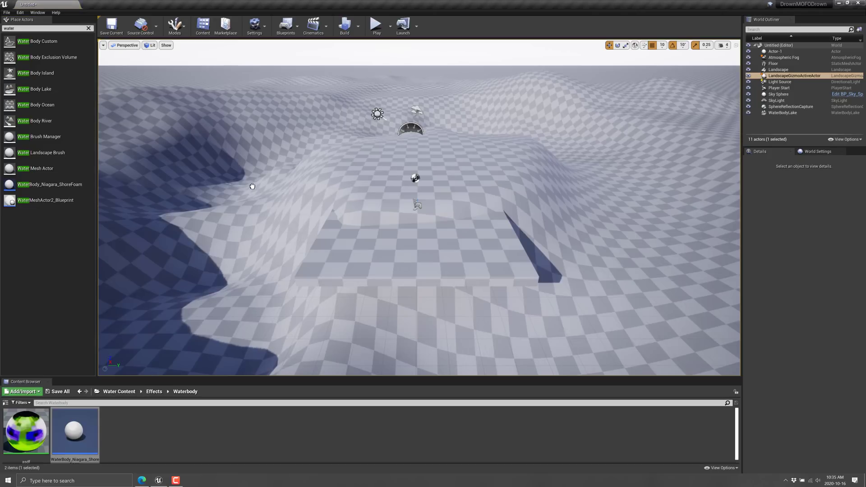
pyautogui.click(783, 113)
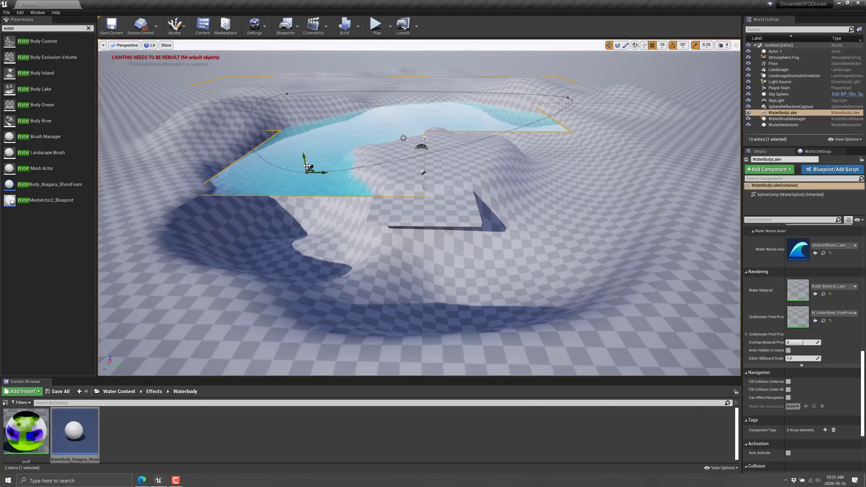
pyautogui.moveTo(307, 169); pyautogui.dragTo(293, 227)
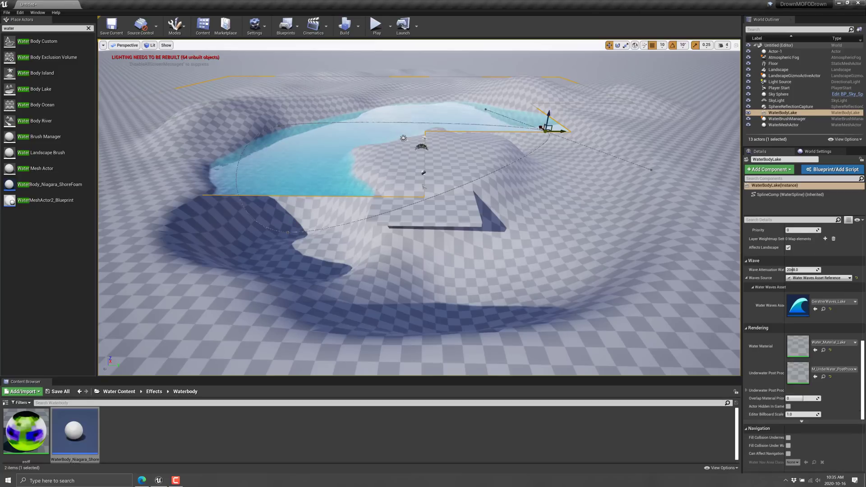
pyautogui.click(787, 195)
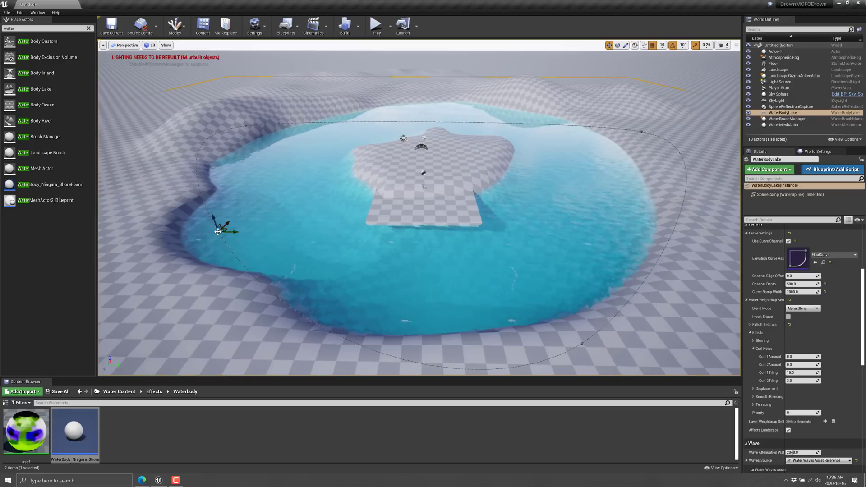
pyautogui.click(779, 194)
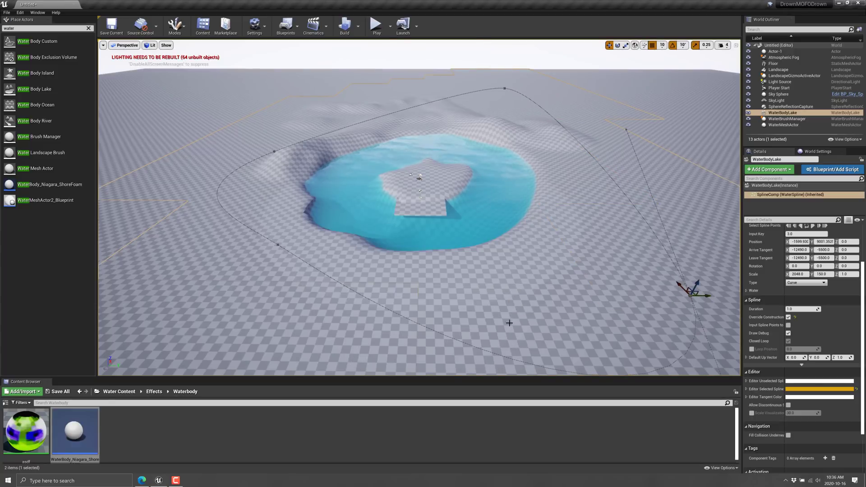
# - Switch to Landscape mode and sculpt the terrain around the lake's island higher
pyautogui.click(175, 26)
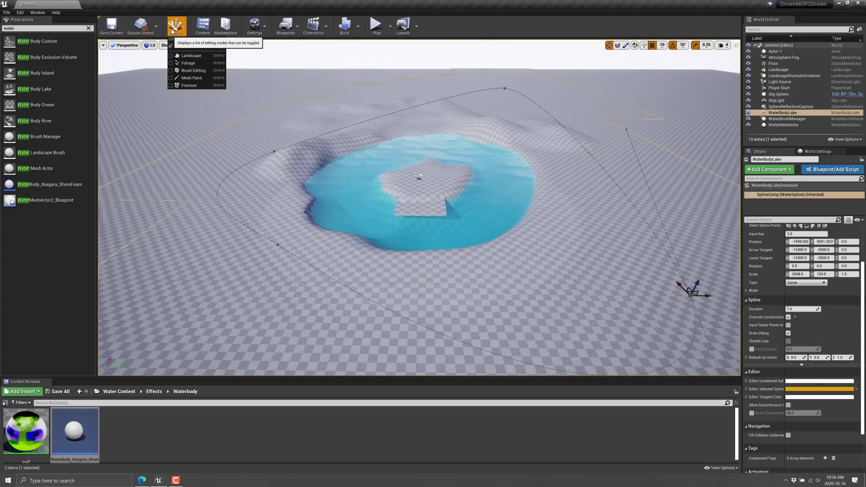
pyautogui.click(192, 55)
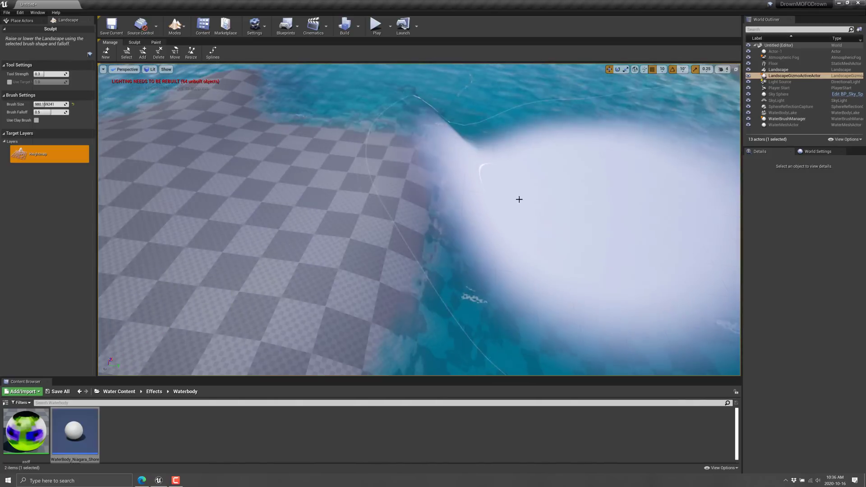
pyautogui.click(174, 26)
pyautogui.write('sphe')
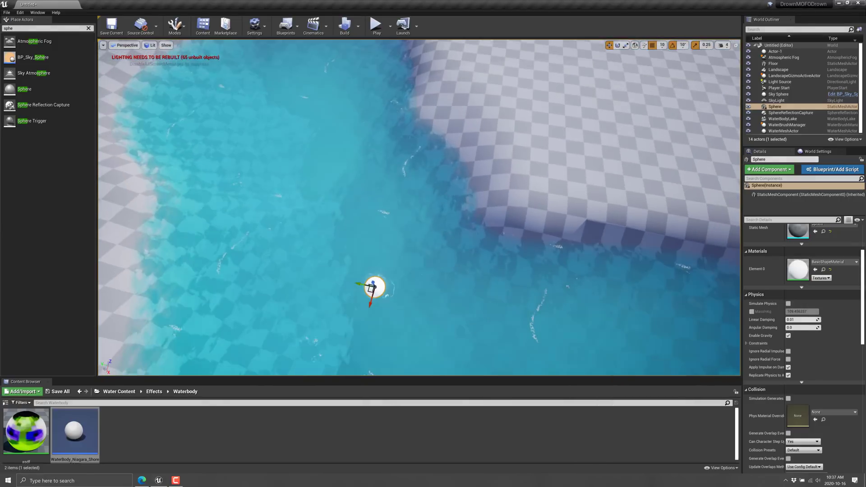
pyautogui.moveTo(721, 45)
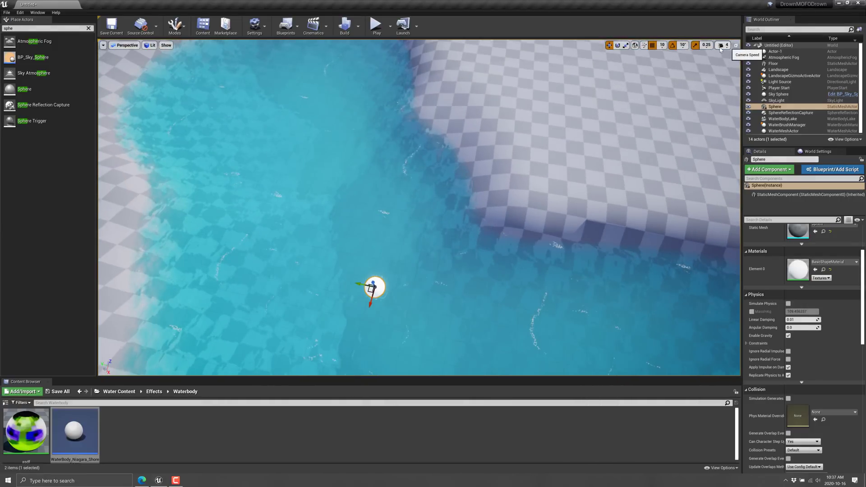
# - Lower the viewport Camera Speed to 3
pyautogui.click(721, 44)
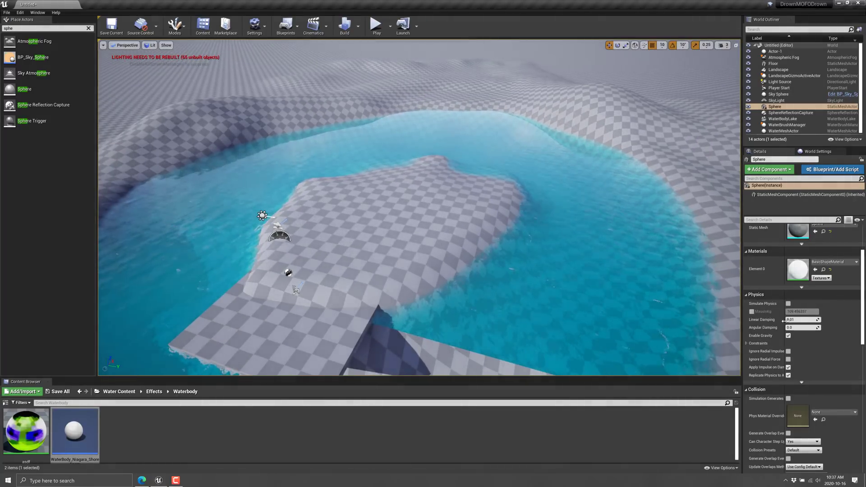
pyautogui.scroll(-3)
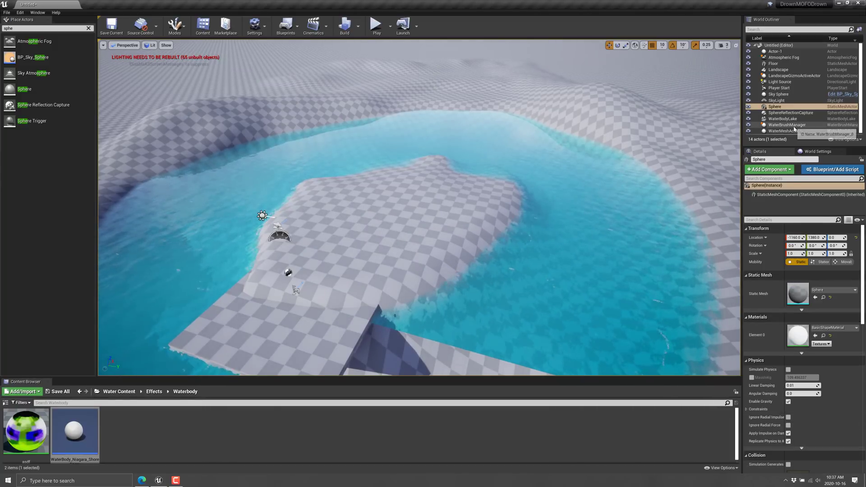
# - Select the WaterBodyLake and review its Elevation Curve Asset
pyautogui.click(782, 118)
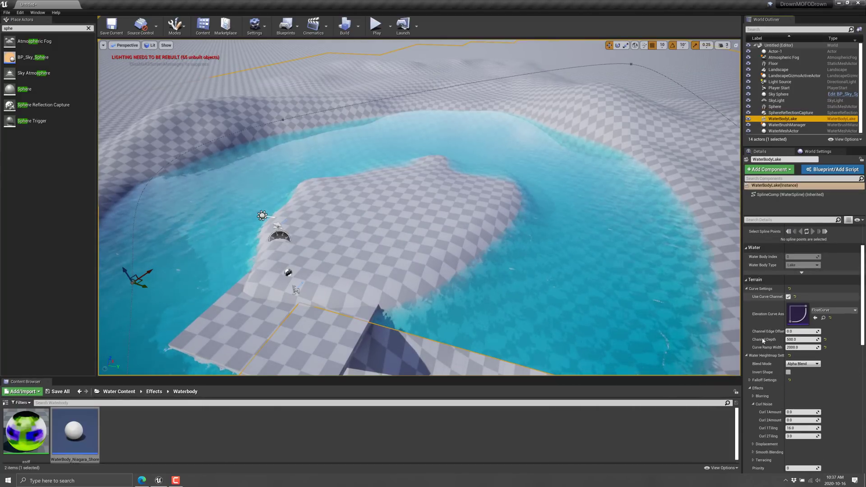
pyautogui.doubleClick(798, 314)
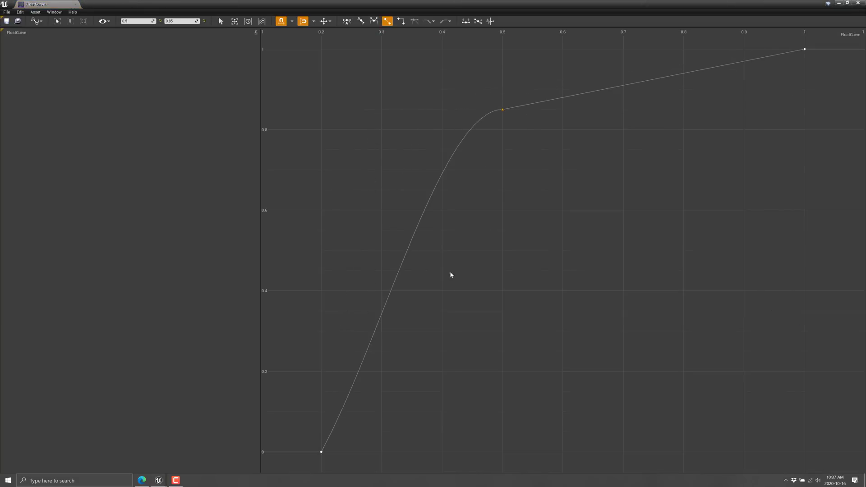
pyautogui.moveTo(858, 5)
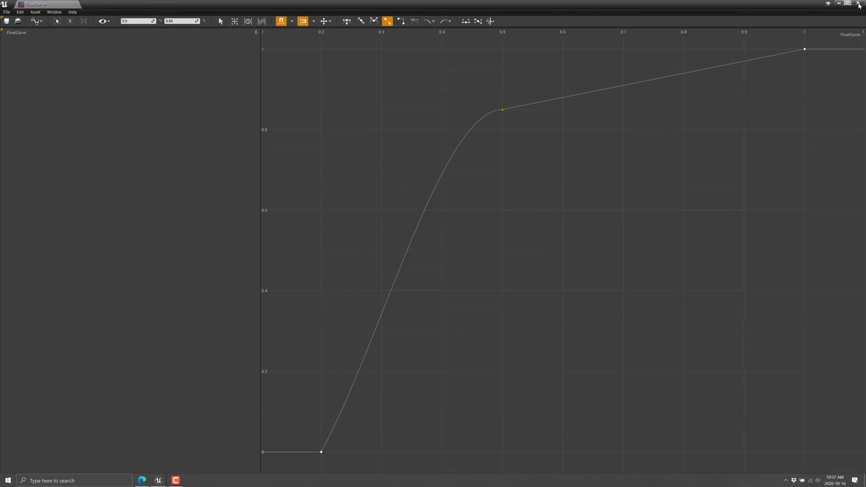
pyautogui.click(859, 4)
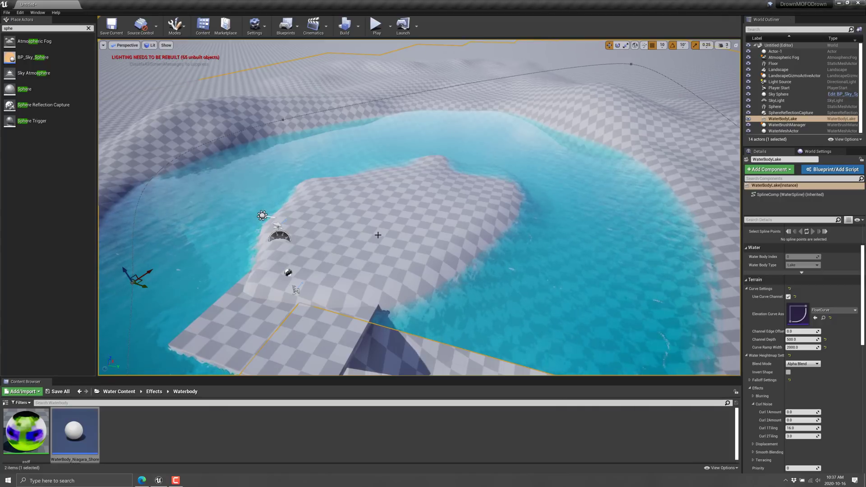
# - Expand the lake's Effects > Blurring settings and set Radius to 4
pyautogui.scroll(-3)
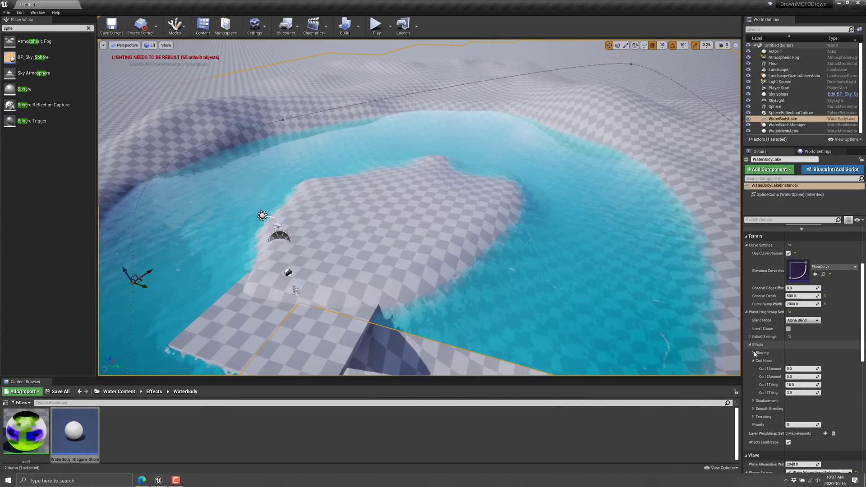
pyautogui.click(753, 352)
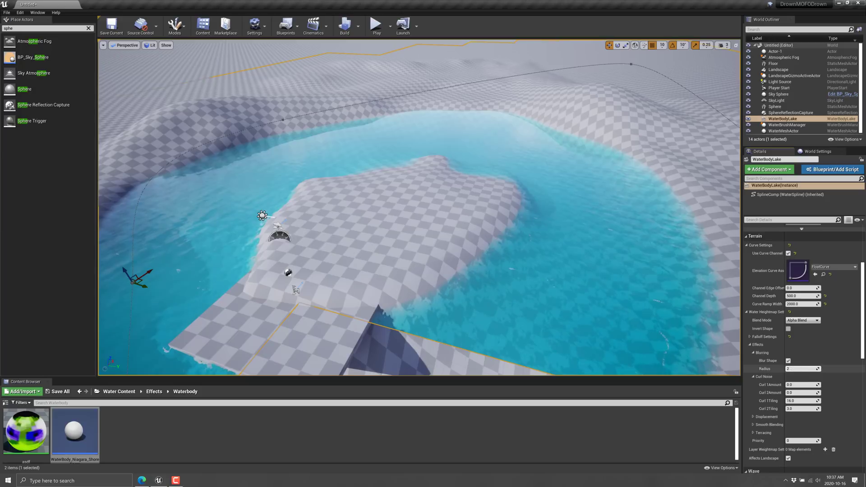
pyautogui.scroll(-3)
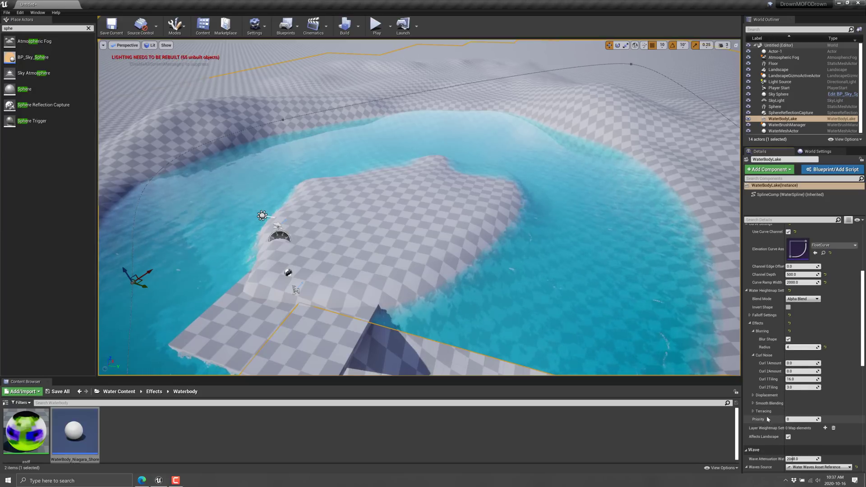
pyautogui.scroll(-3)
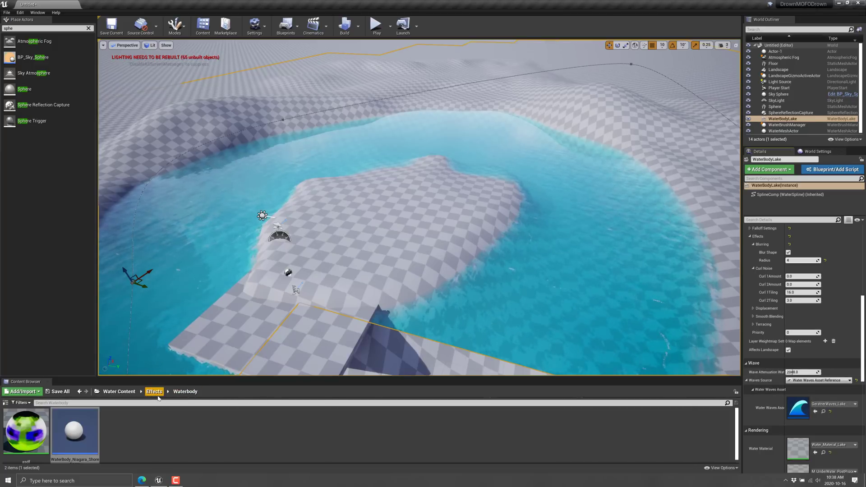
# - Browse Water Content > Waves and assign MikeWaves as the lake's Water Waves Asset instead of GerstnerWaves_Lake
pyautogui.click(119, 391)
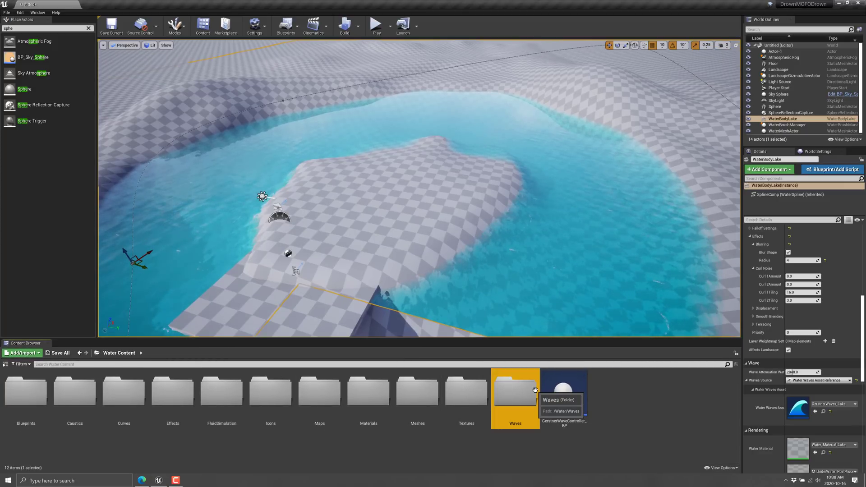
pyautogui.doubleClick(515, 392)
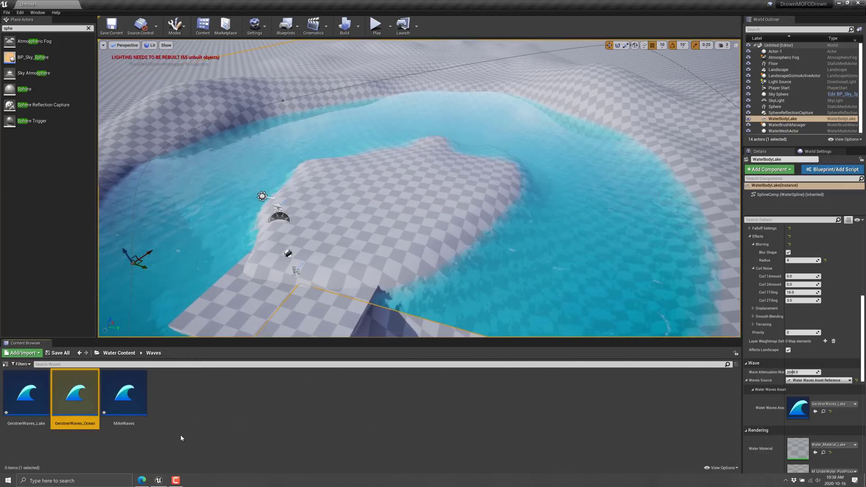
pyautogui.click(26, 392)
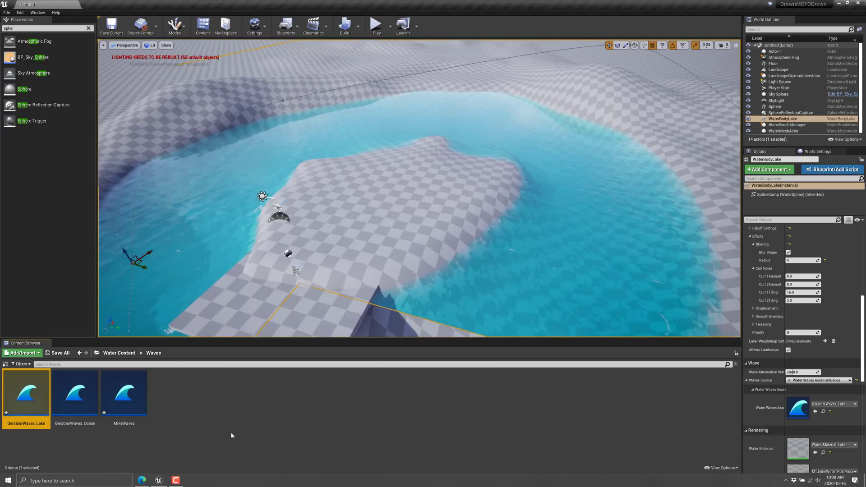
pyautogui.rightClick(231, 436)
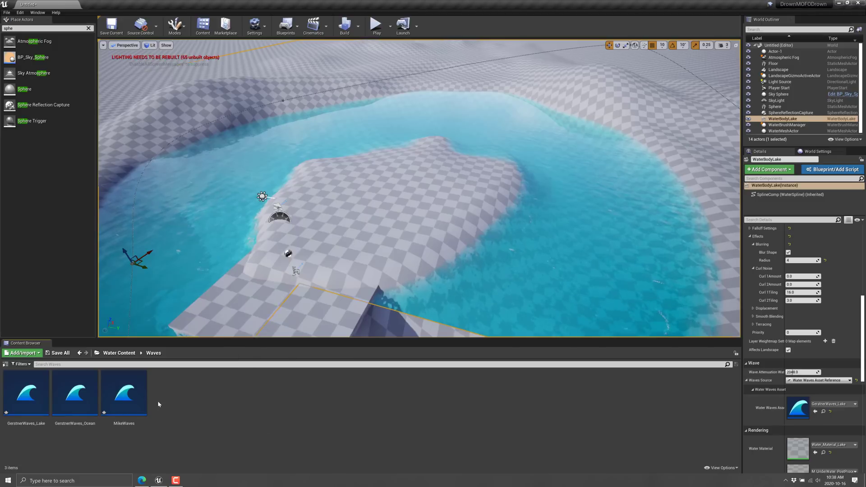
pyautogui.click(123, 392)
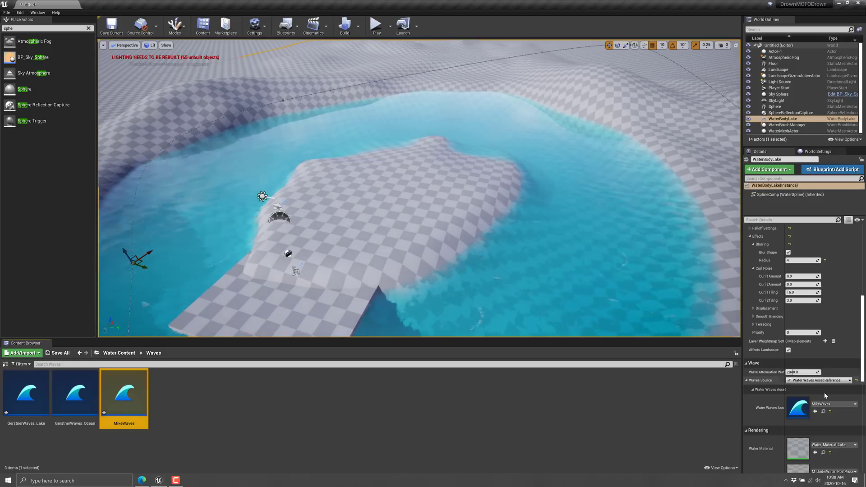
pyautogui.doubleClick(123, 392)
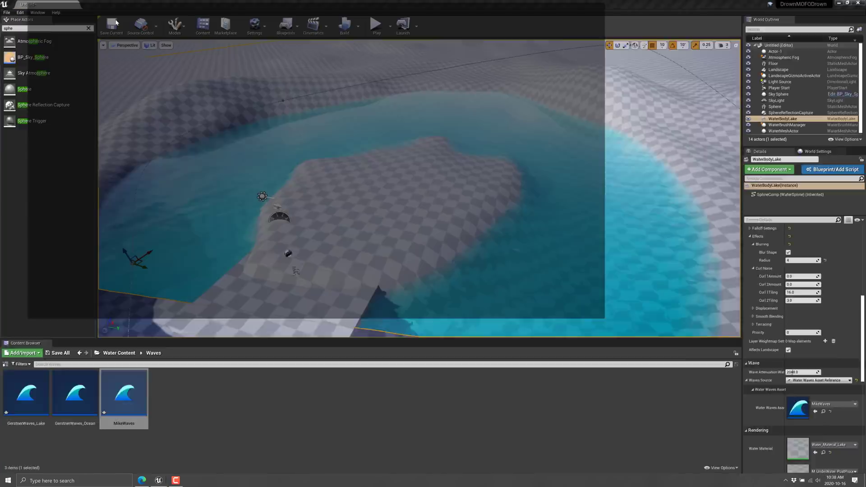
# - Open the MikeWaves asset editor to reach its Gerstner wave generator settings
pyautogui.doubleClick(124, 392)
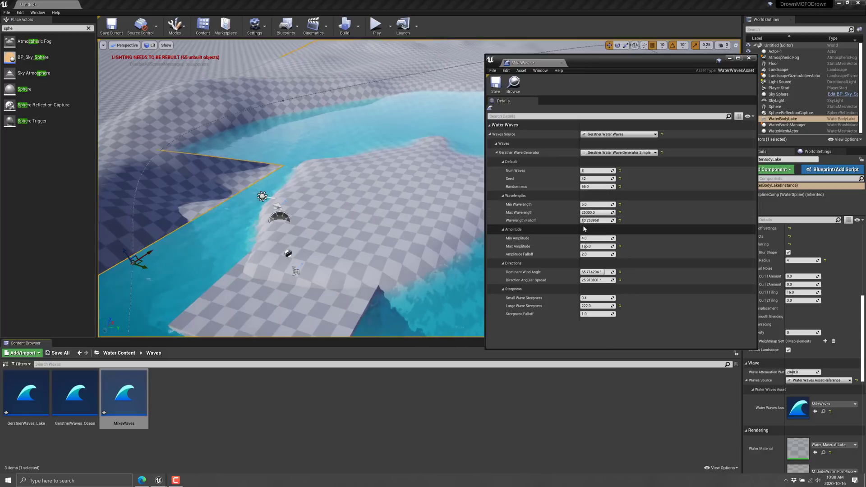
pyautogui.moveTo(518, 204)
pyautogui.write('55')
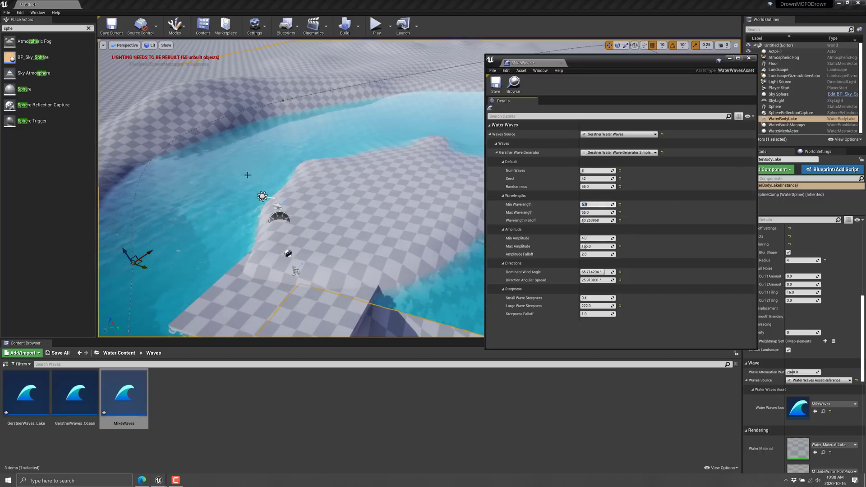
pyautogui.moveTo(400, 112)
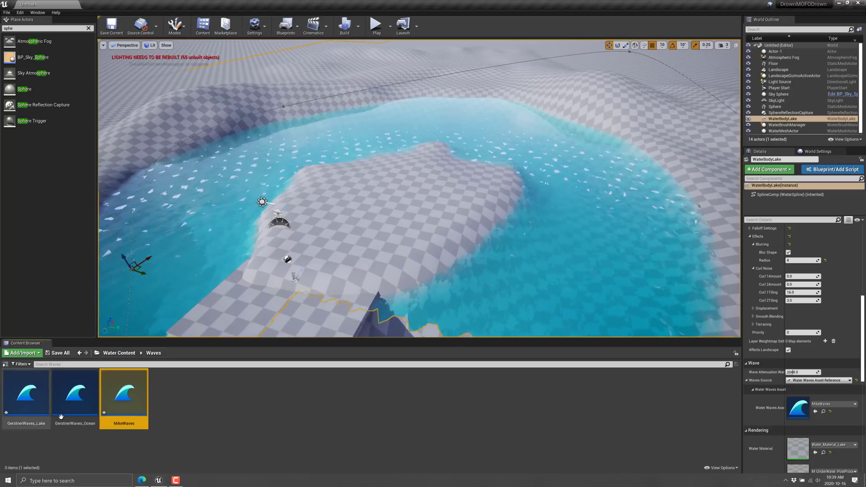
pyautogui.click(26, 392)
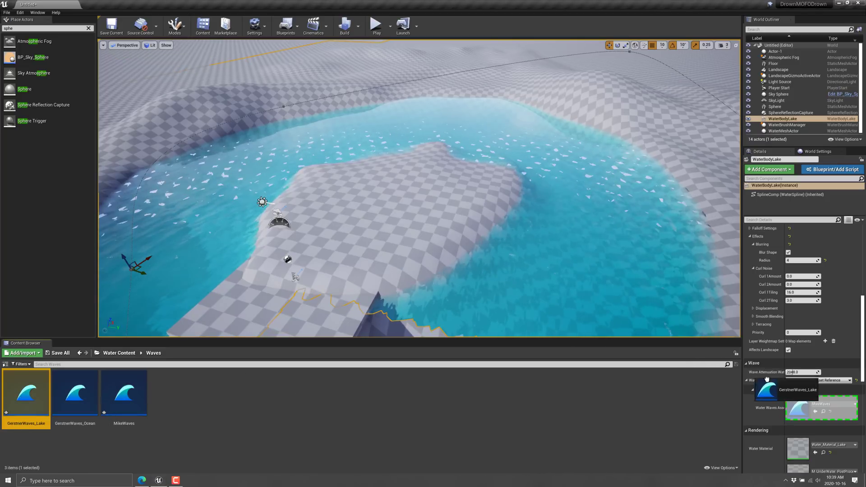
pyautogui.click(799, 389)
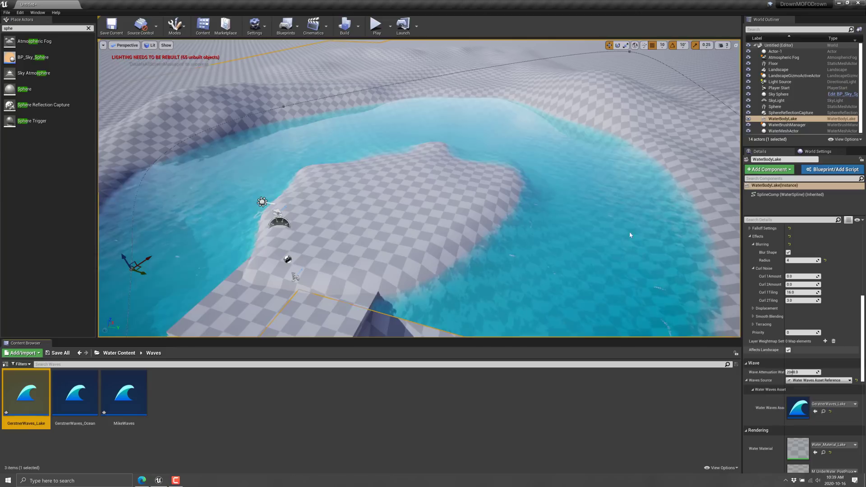
pyautogui.click(856, 403)
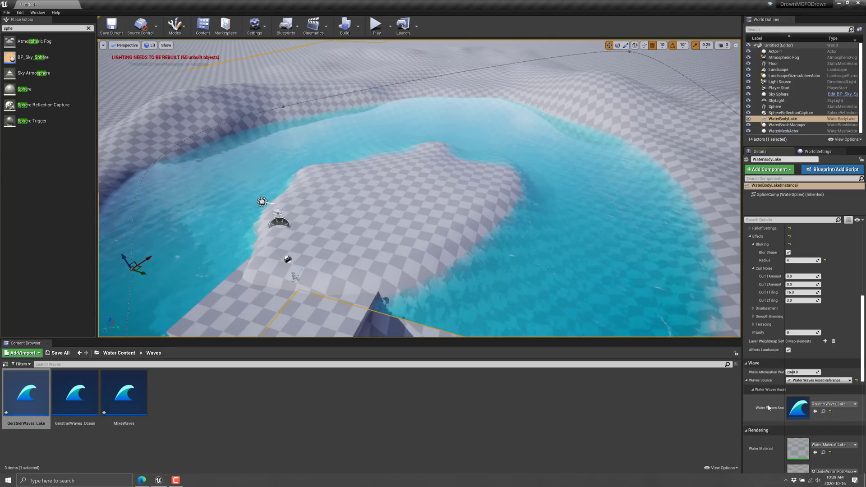
pyautogui.doubleClick(26, 392)
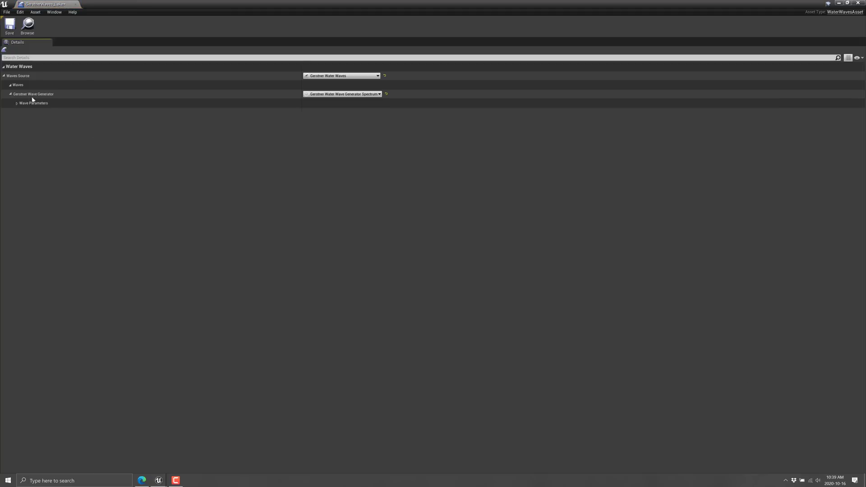
pyautogui.moveTo(270, 94)
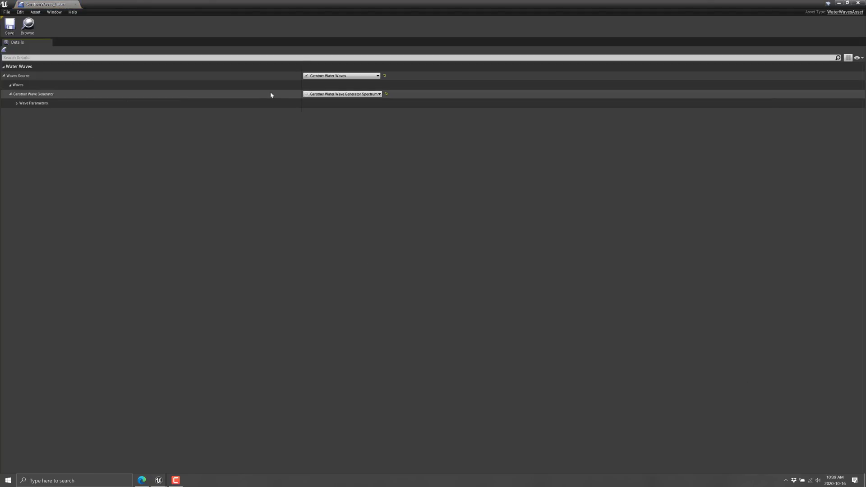
pyautogui.click(377, 93)
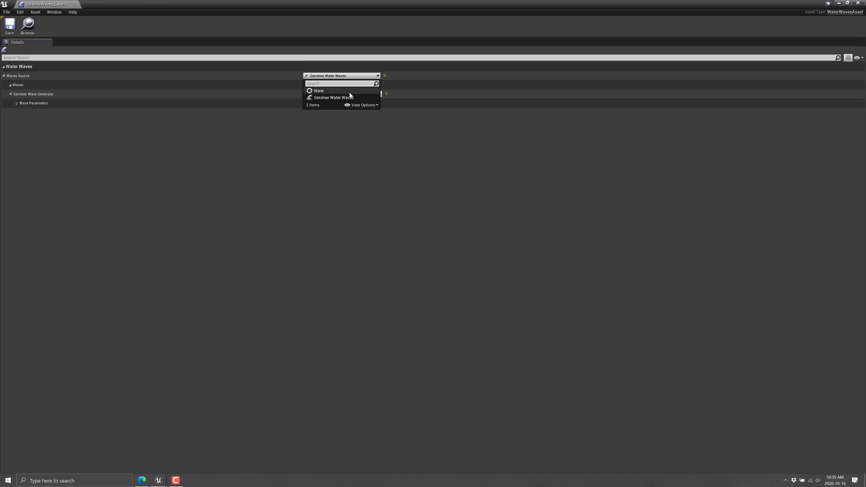
pyautogui.click(332, 97)
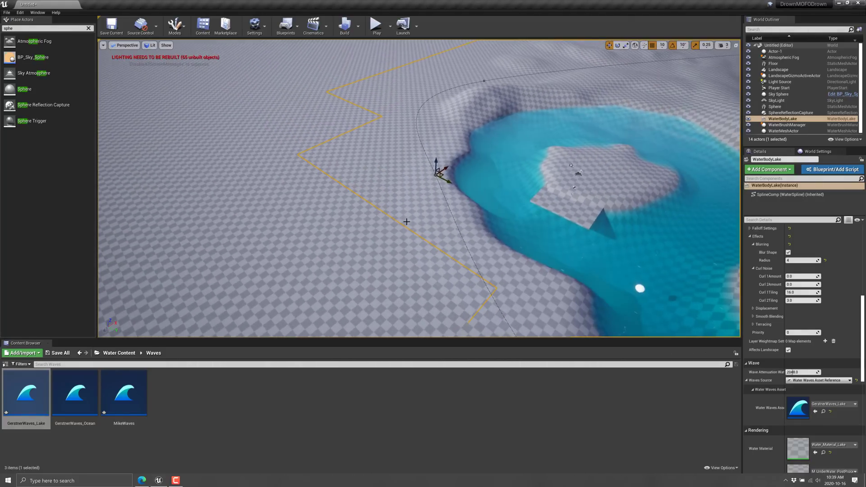
# - Switch the editor to Landscape sculpt mode via the Modes dropdown
pyautogui.click(176, 25)
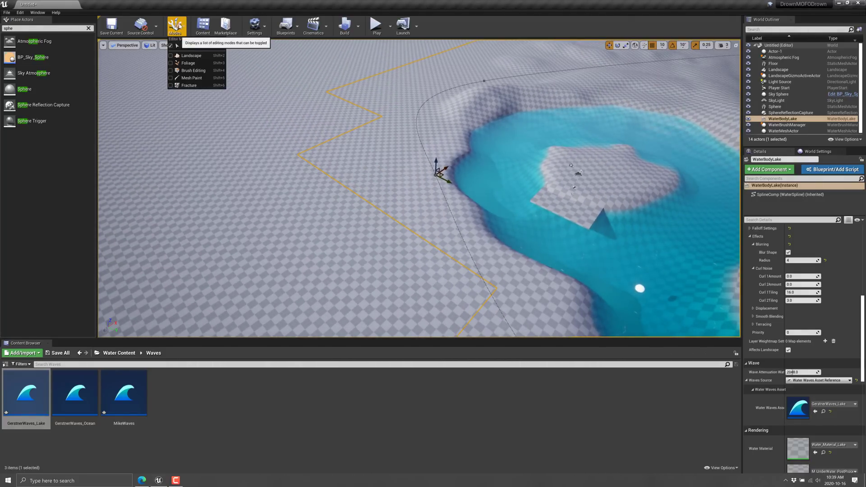
pyautogui.click(190, 55)
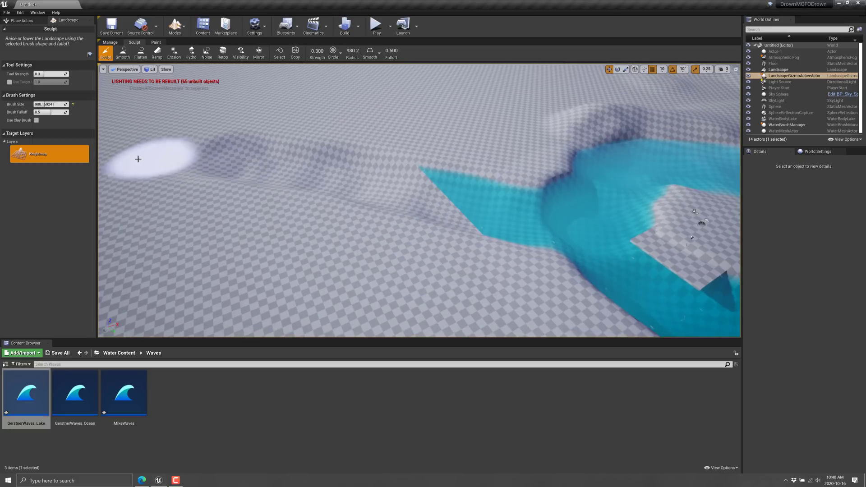
pyautogui.moveTo(357, 187)
pyautogui.write('water')
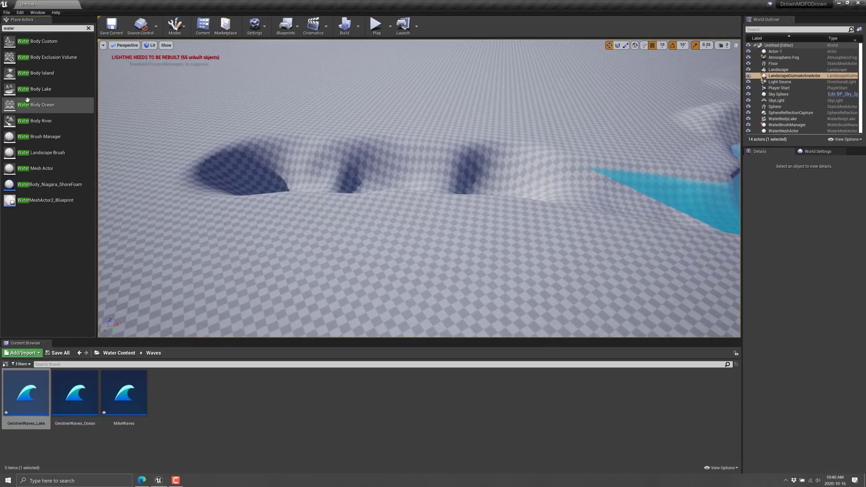
pyautogui.moveTo(47, 212)
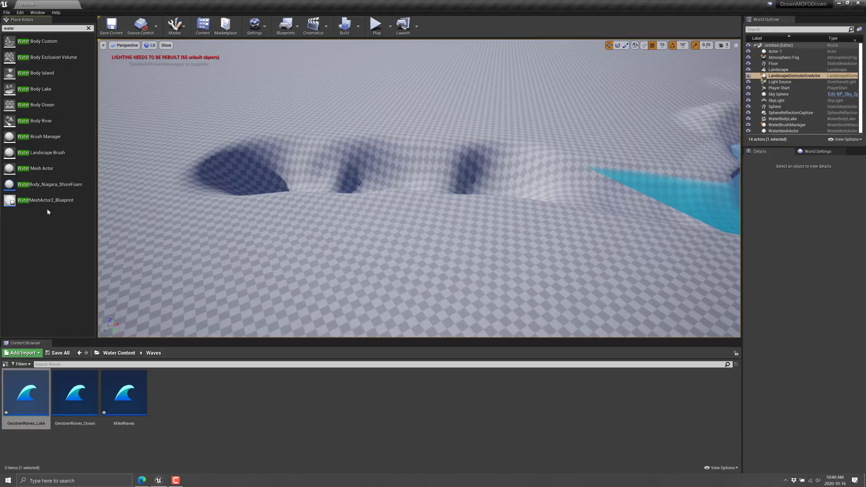
pyautogui.moveTo(35, 120)
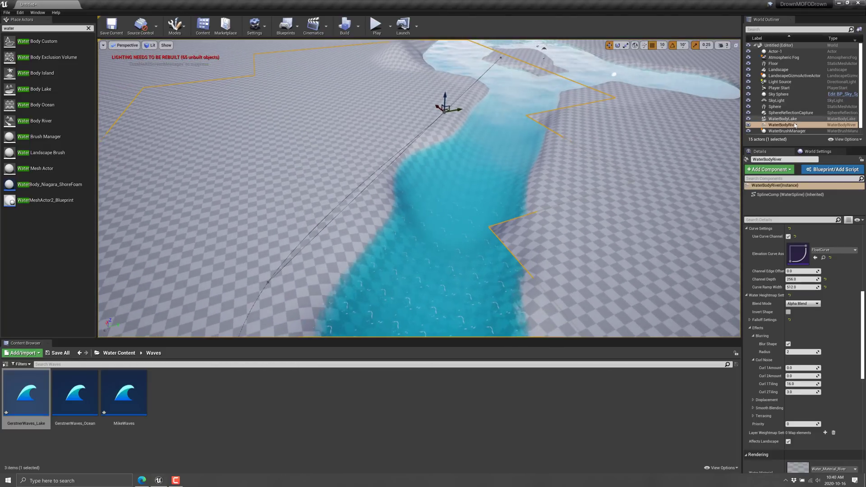
# - Scroll the river's Details to Rendering, inspect Water_Material_River, and close its editor
pyautogui.scroll(-3)
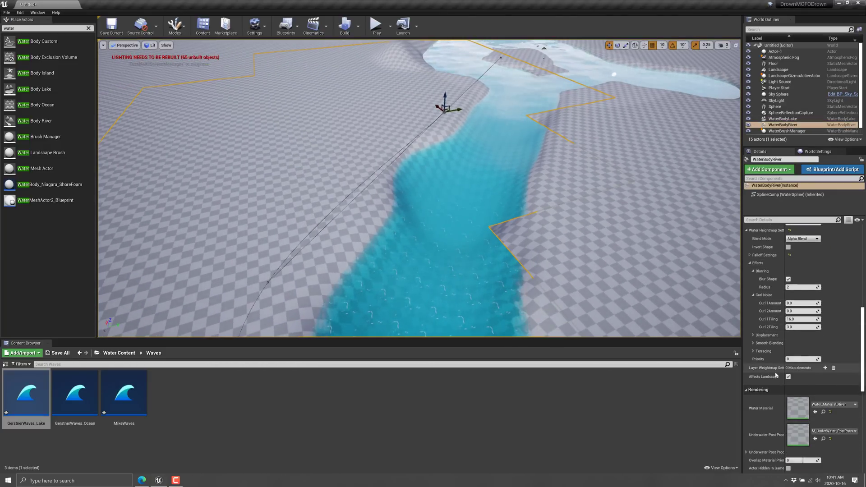
pyautogui.scroll(-3)
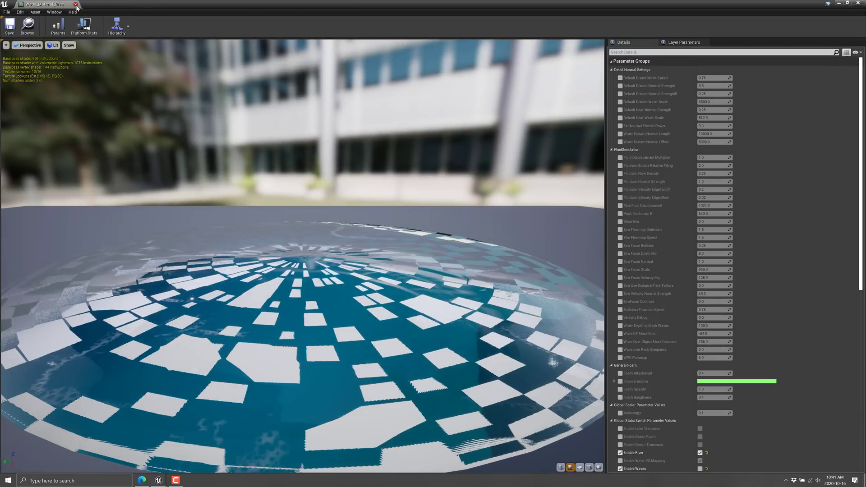
pyautogui.click(76, 4)
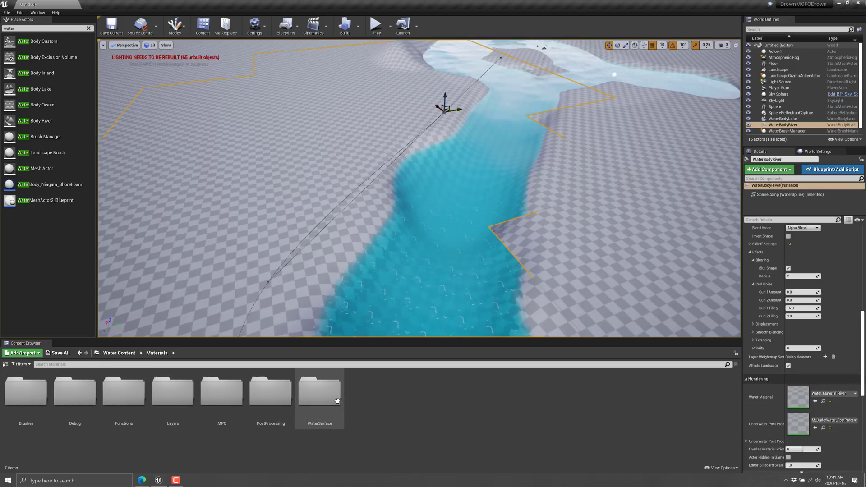
# - Look inside the WaterSurface materials folder, then navigate back up to Water Content
pyautogui.doubleClick(319, 389)
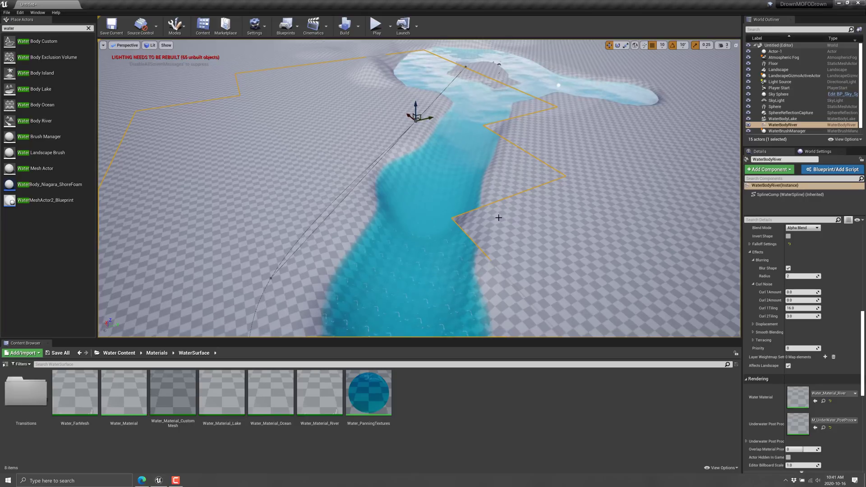
pyautogui.click(157, 353)
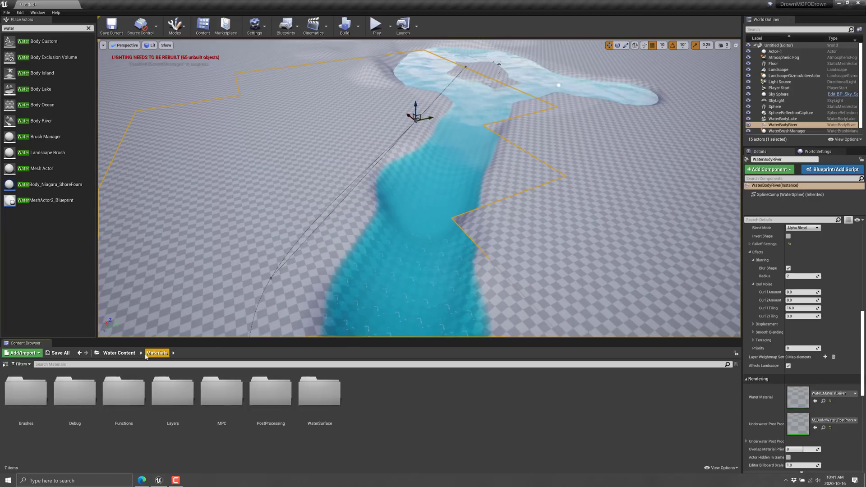
pyautogui.click(119, 352)
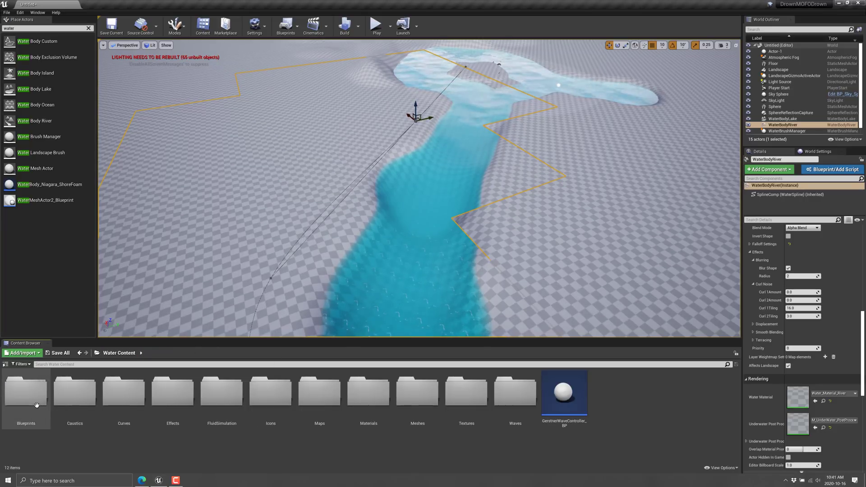
# - Browse the Blueprints folder, return to Water Content, and enter the FluidSimulation folder
pyautogui.doubleClick(25, 392)
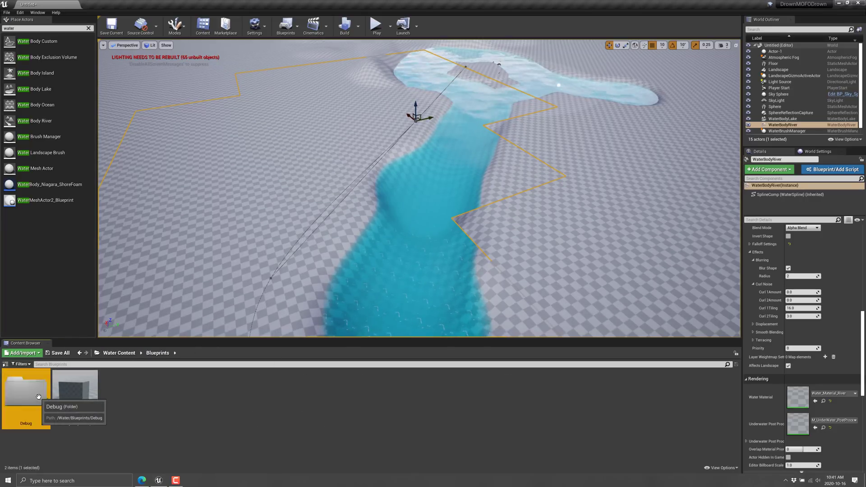
pyautogui.moveTo(74, 390)
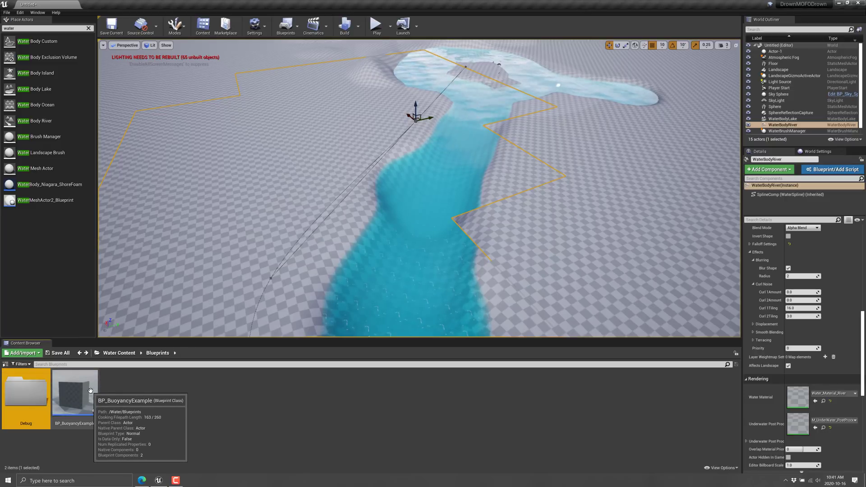
pyautogui.click(118, 353)
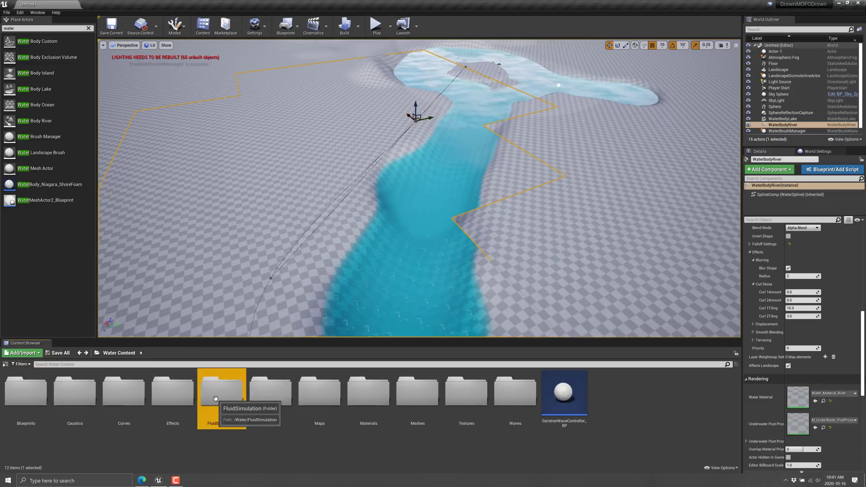
pyautogui.doubleClick(222, 392)
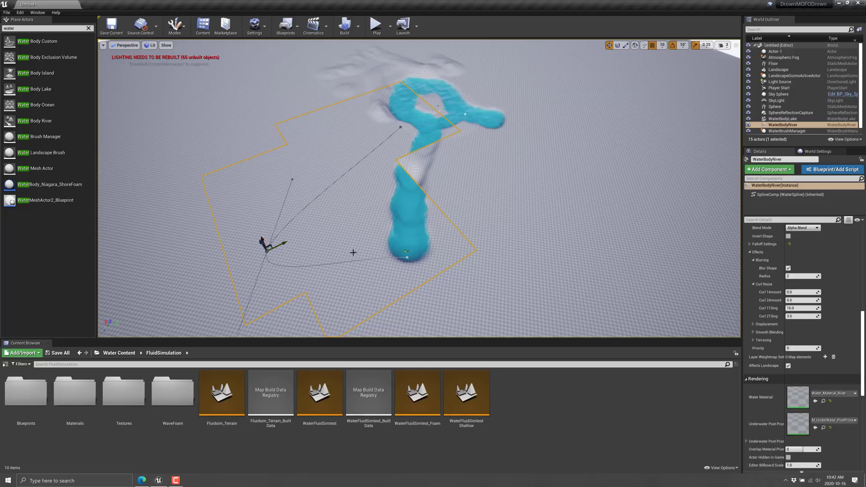
# - Switch to Landscape mode and lower terrain so the river water fills new channels
pyautogui.click(175, 25)
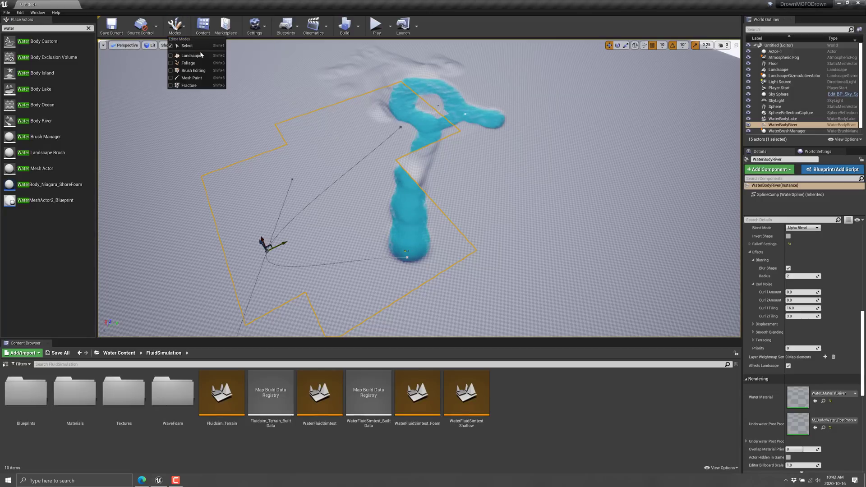
pyautogui.click(192, 56)
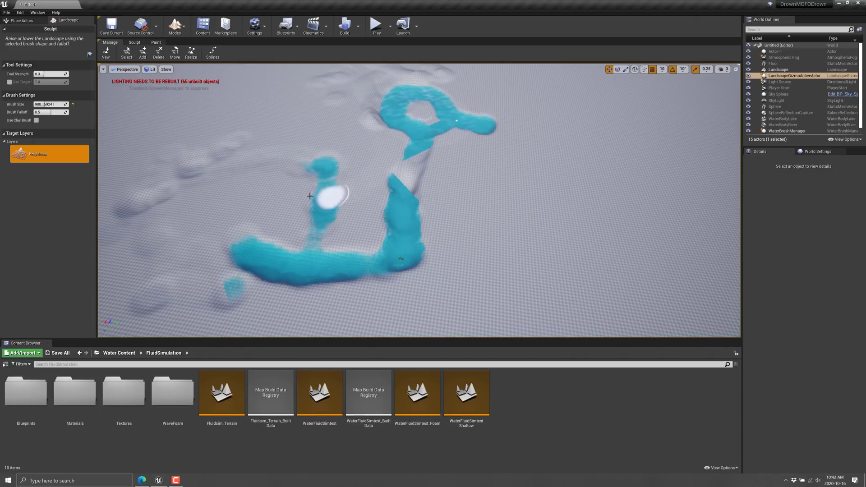
pyautogui.moveTo(450, 254)
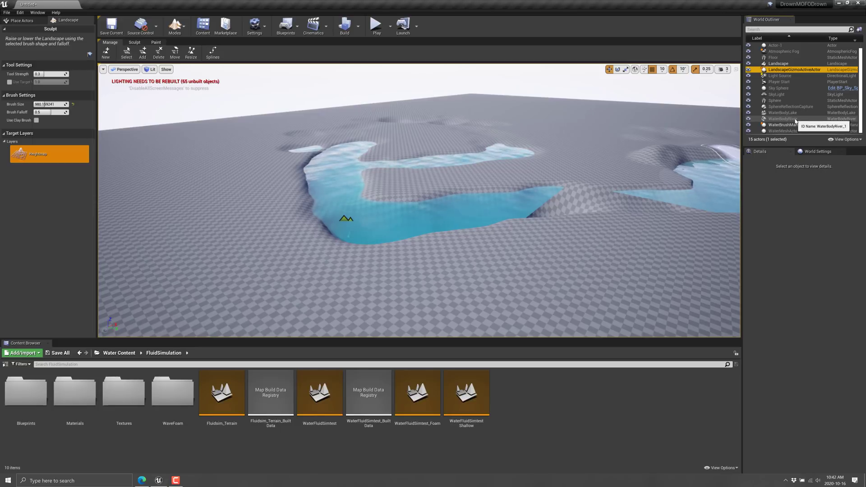
pyautogui.click(175, 26)
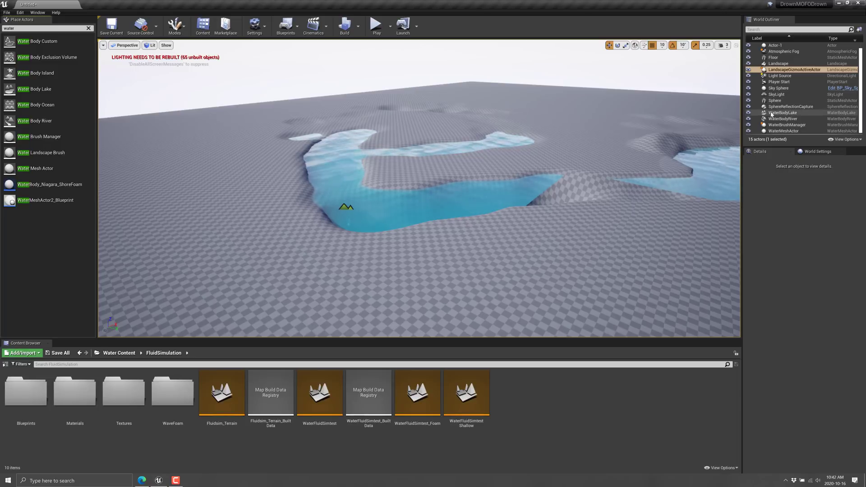
# - Select WaterBodyRiver and drag one spline point upward along Z above the terrain
pyautogui.click(783, 118)
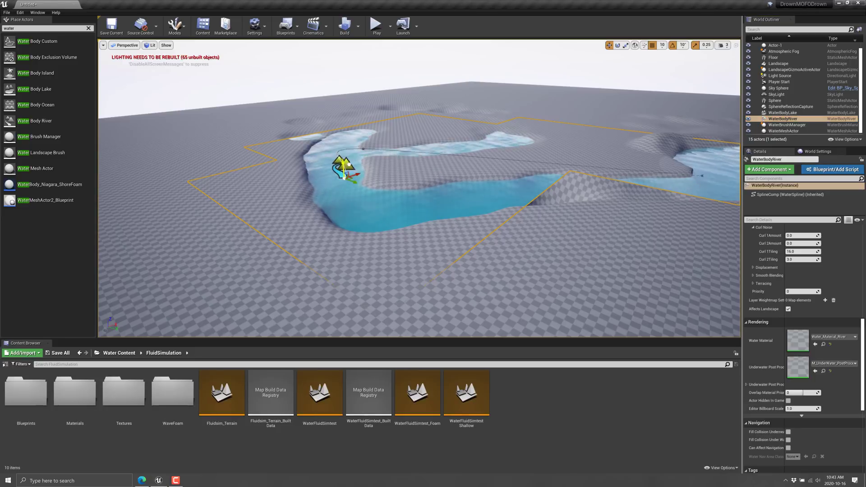
pyautogui.moveTo(343, 166); pyautogui.dragTo(337, 105)
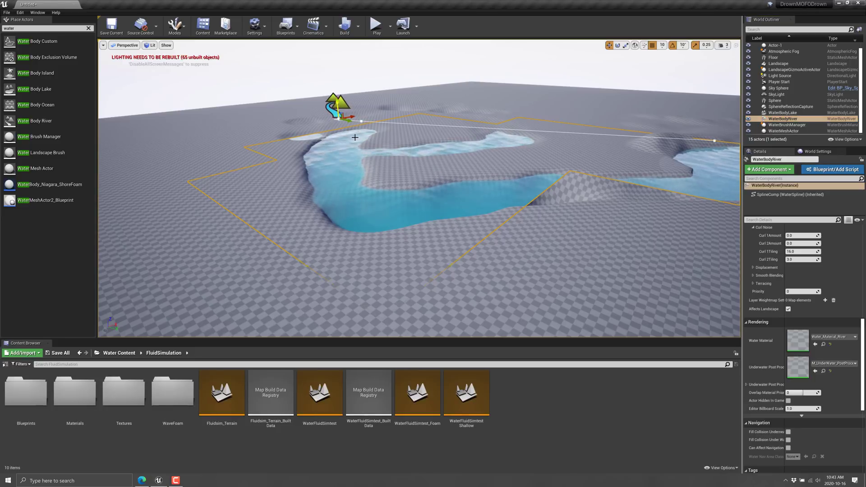